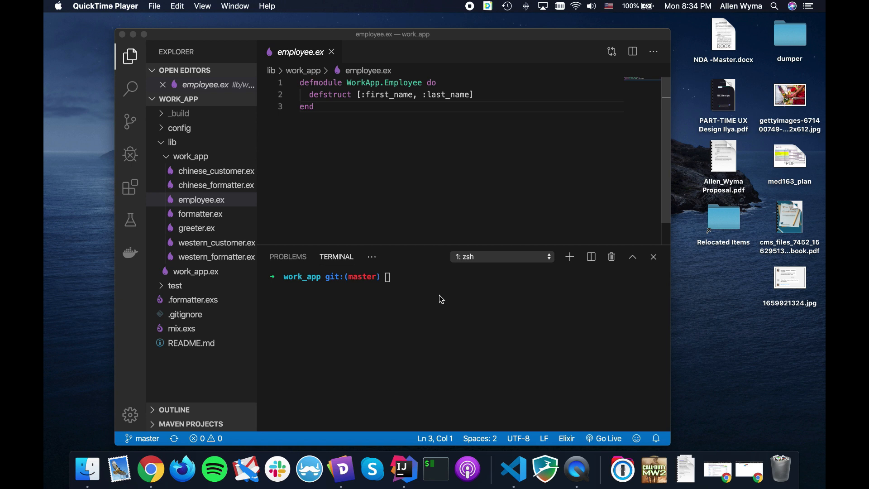
{"action": "mouse_move", "coordinate": [385, 52]}
{"action": "type", "text": ":id, "}
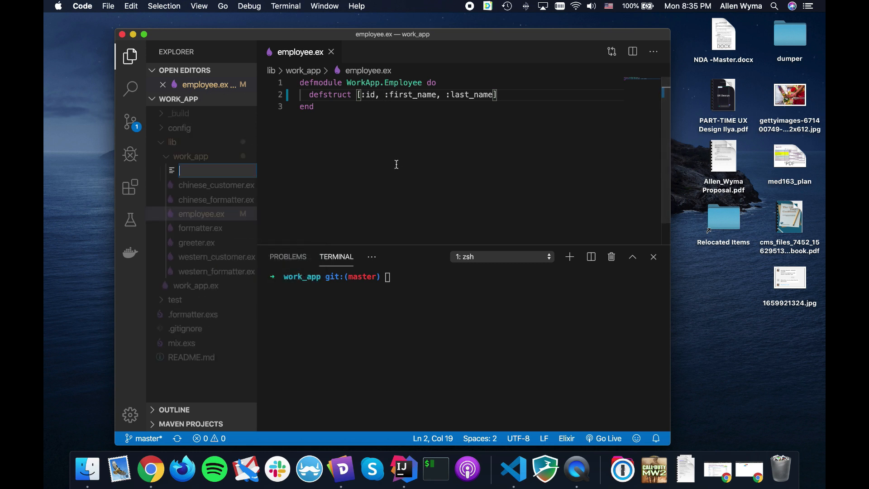
- Create employee_database.ex holding an empty defmodule WorkApp.EmployeeDatabase do block
{"action": "type", "text": "employee_datab"}
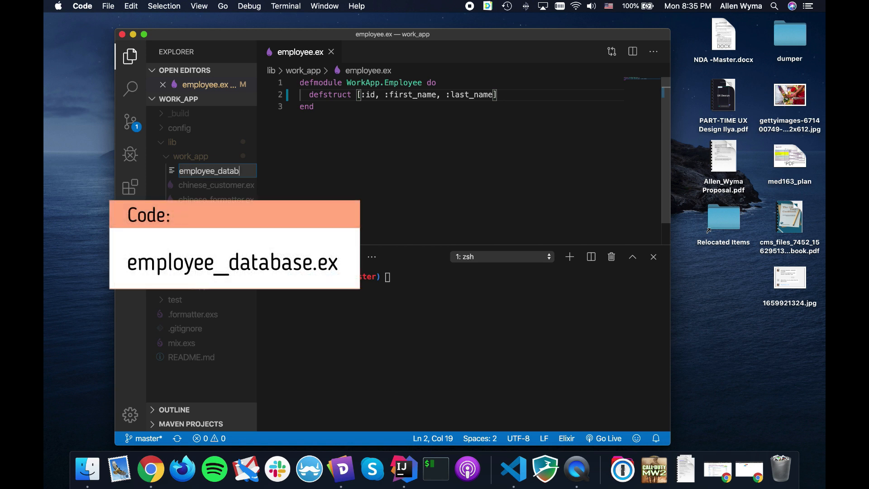
{"action": "key", "text": "Enter"}
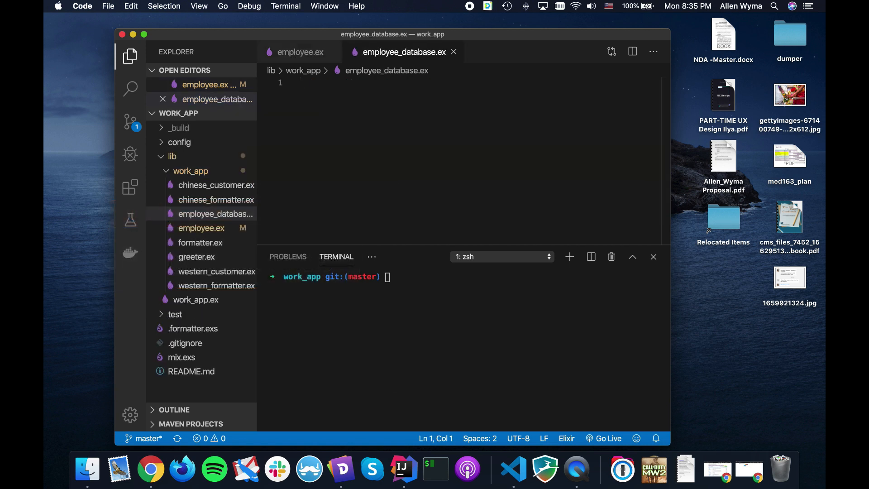
{"action": "type", "text": "defmodule"}
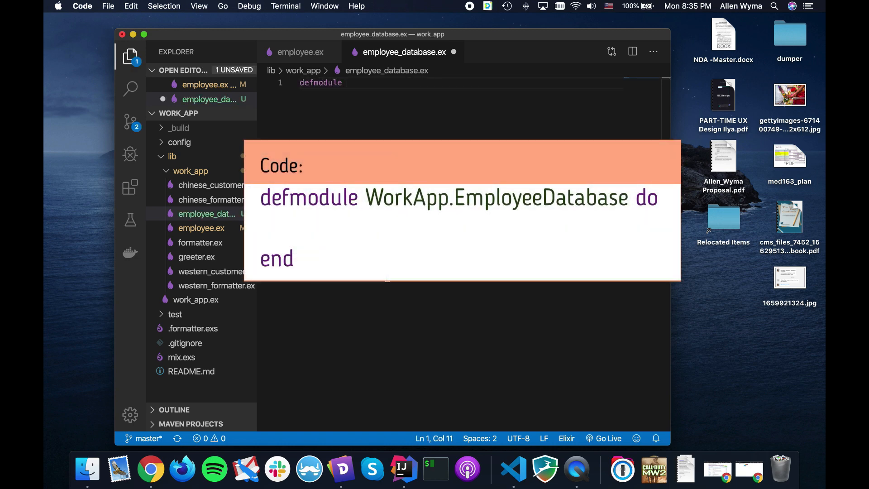
{"action": "type", "text": "WorkApp.E"}
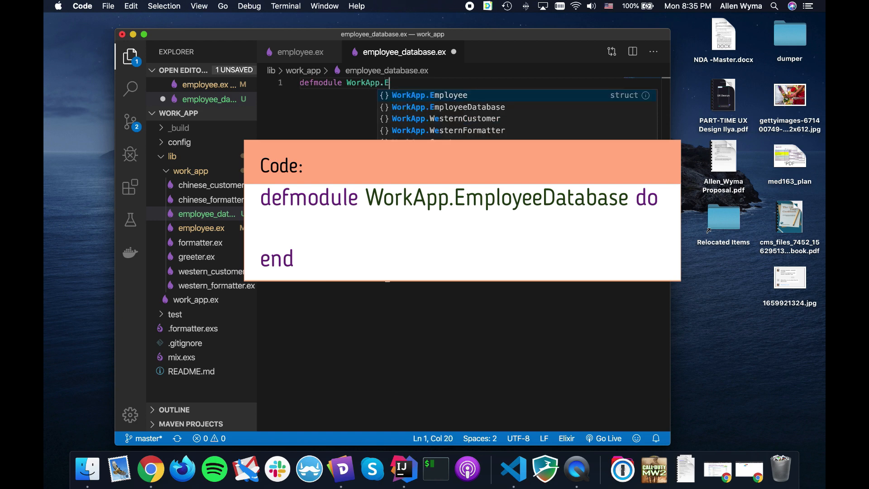
{"action": "key", "text": "Tab"}
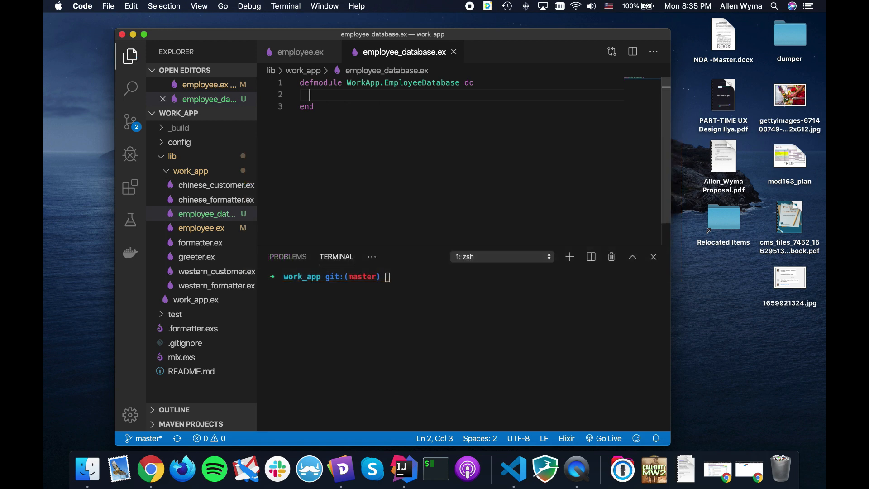
- Add use Agent and a start_link(_) function header
{"action": "type", "text": "use Ag"}
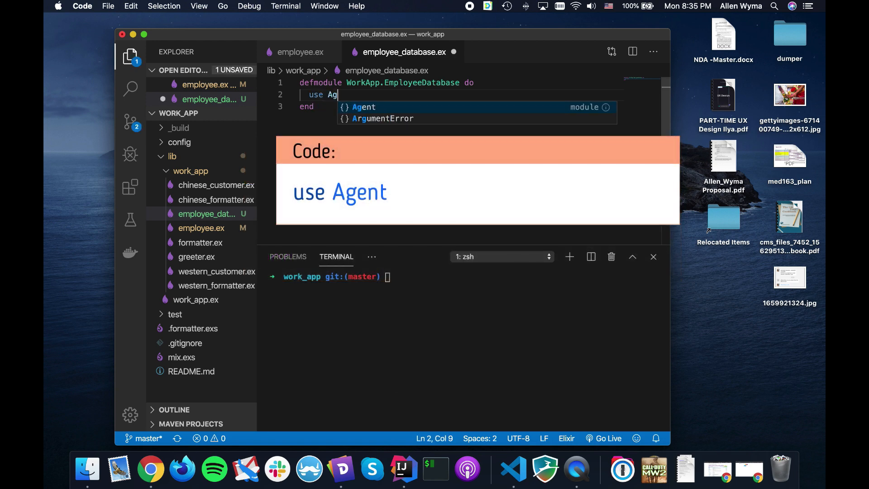
{"action": "key", "text": "Enter"}
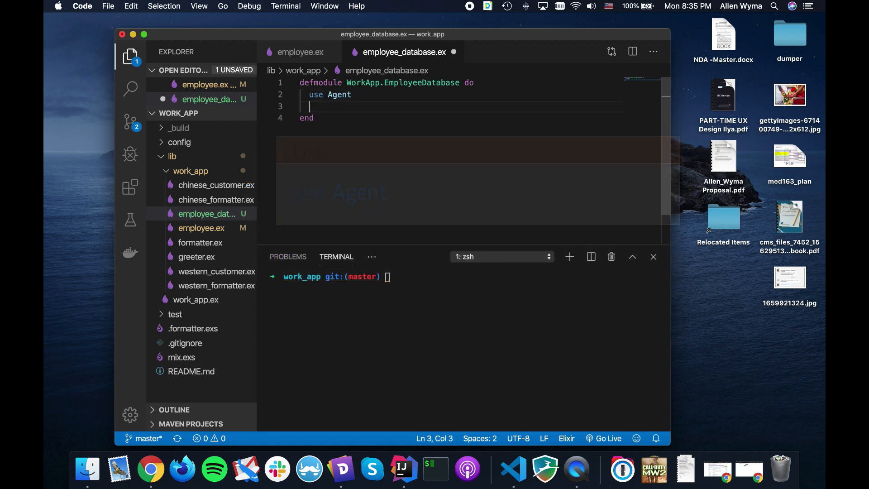
{"action": "type", "text": "def start_"}
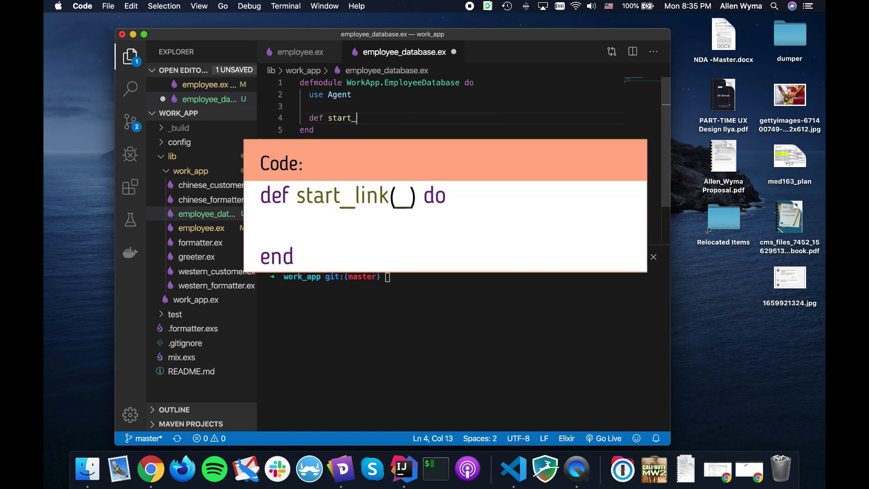
{"action": "type", "text": "link()"}
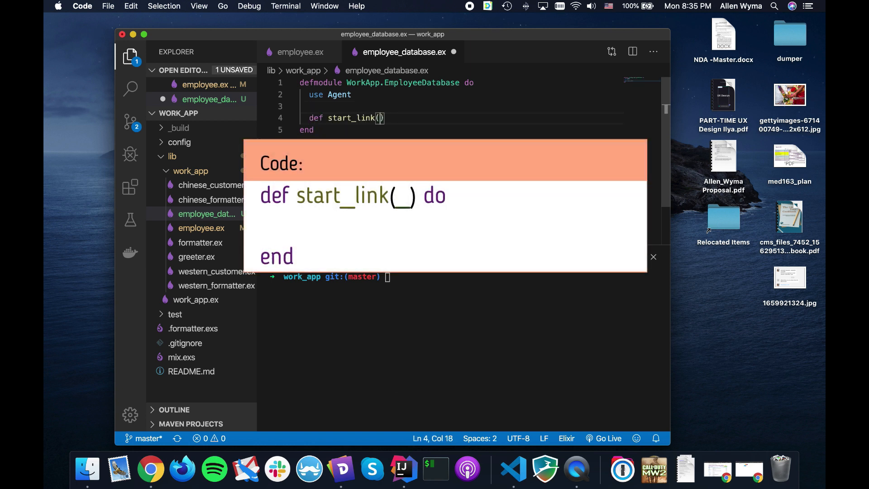
{"action": "type", "text": "_"}
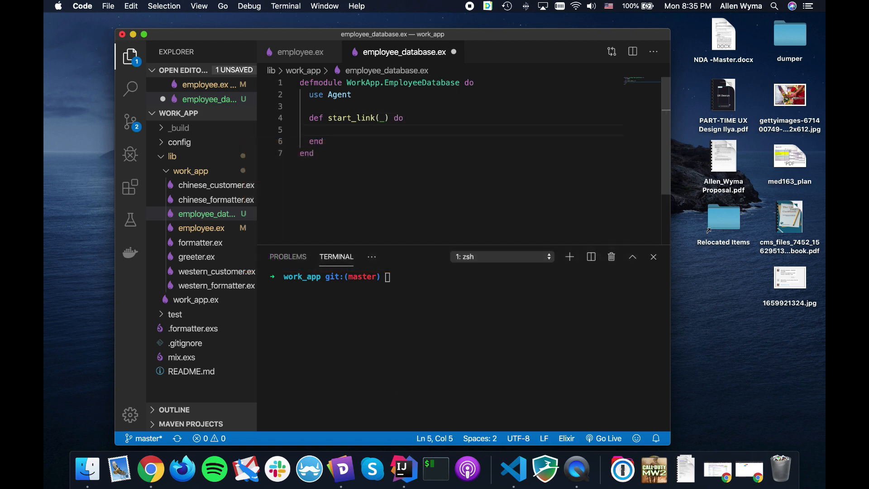
- Make start_link call Agent.start_link(fn -> %{} end, name: __MODULE__)
{"action": "type", "text": "Agent.start"}
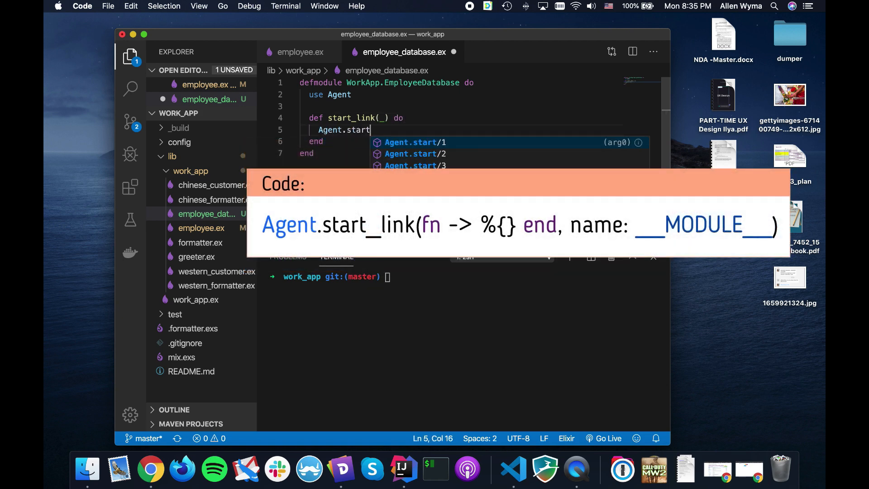
{"action": "type", "text": "_link()"}
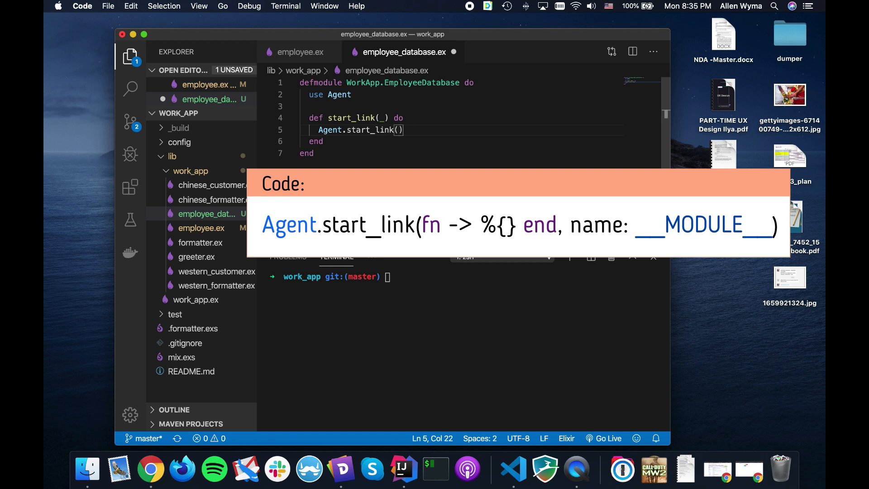
{"action": "type", "text": "fn ->"}
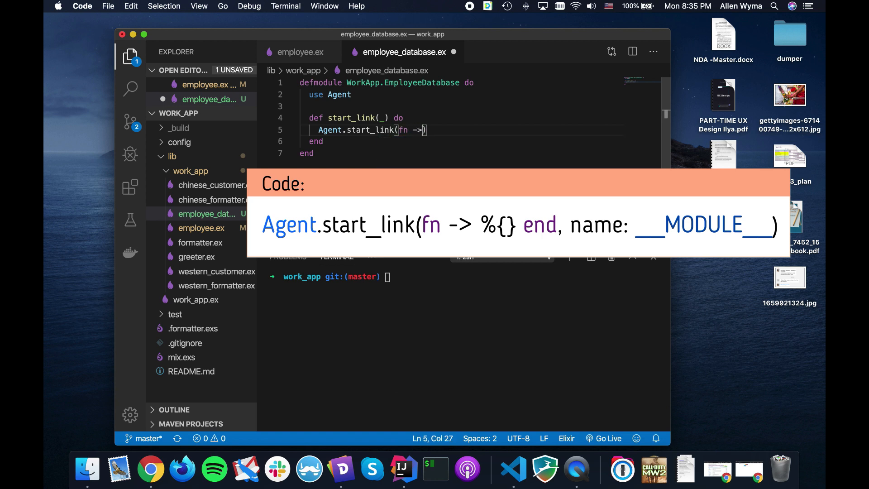
{"action": "type", "text": "%{}"}
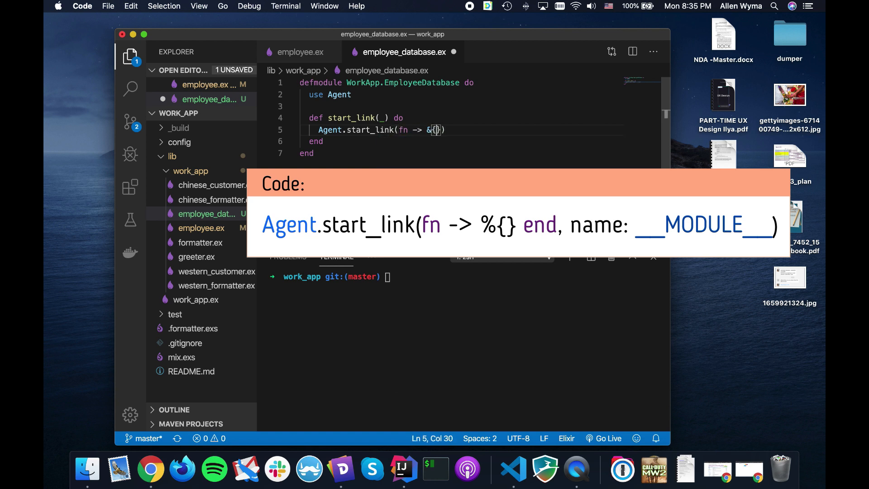
{"action": "key", "text": "Backspace"}
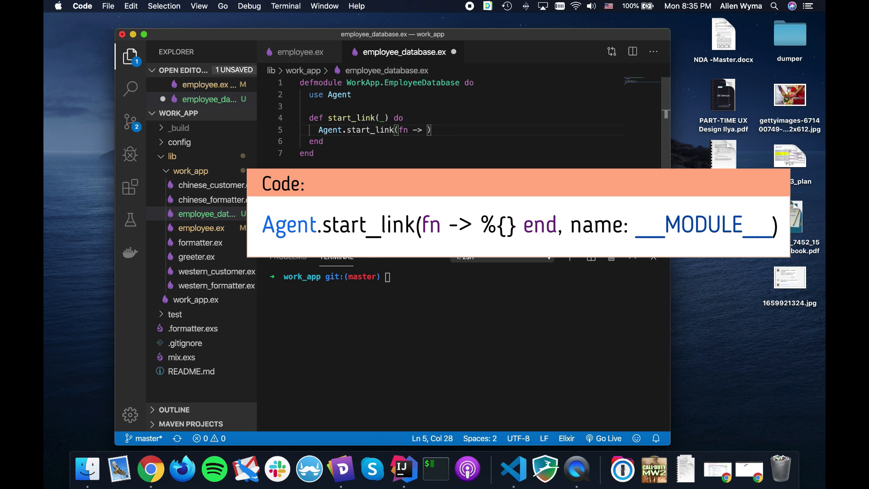
{"action": "type", "text": "%{}"}
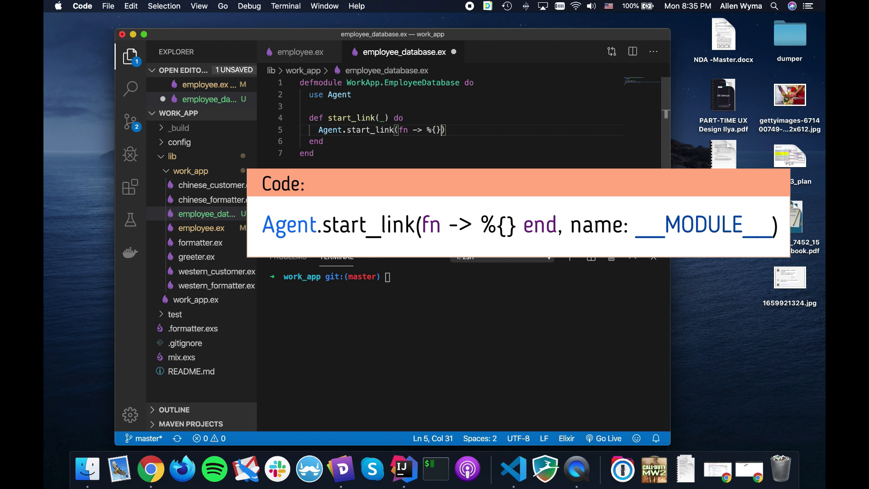
{"action": "type", "text": "end"}
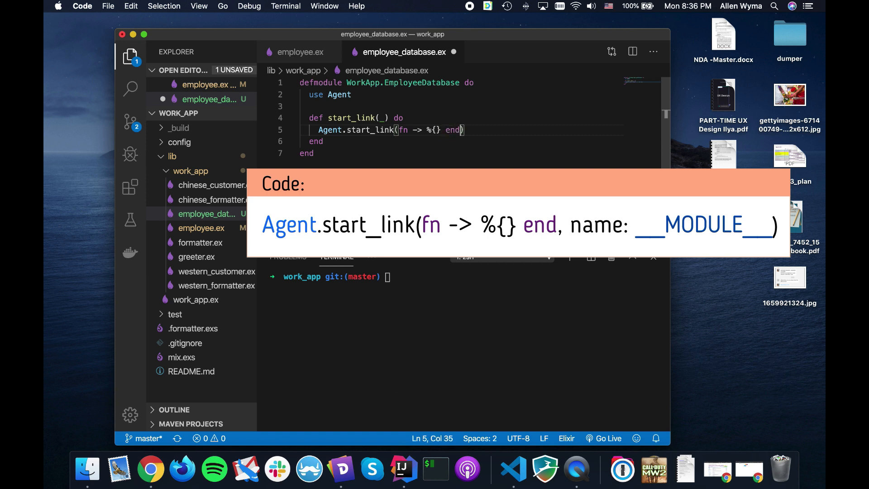
{"action": "type", "text": ", name"}
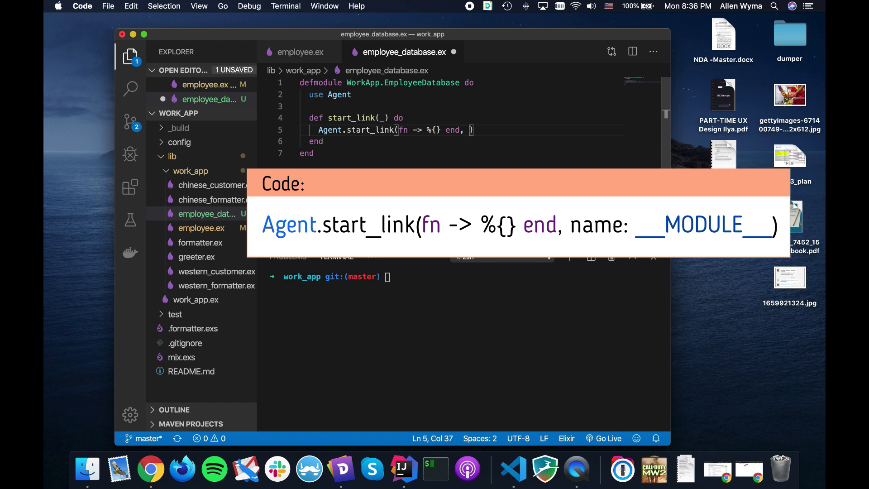
{"action": "type", "text": "name:"}
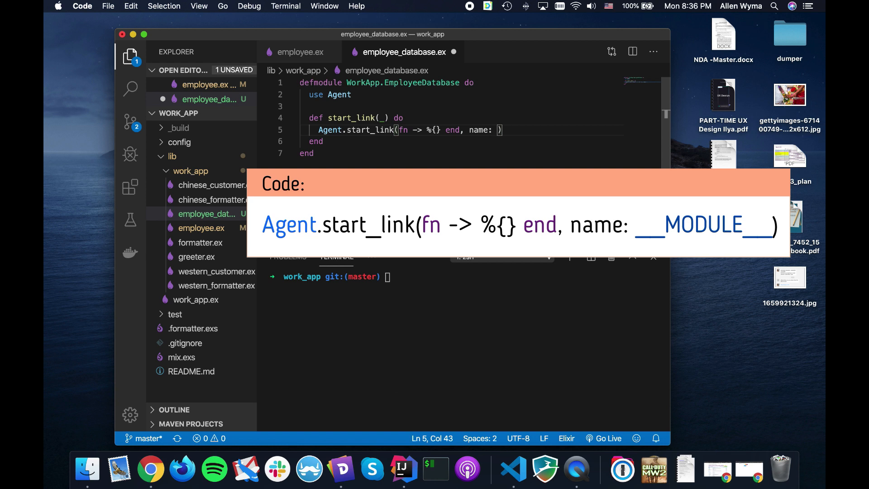
{"action": "type", "text": "__MODULE__"}
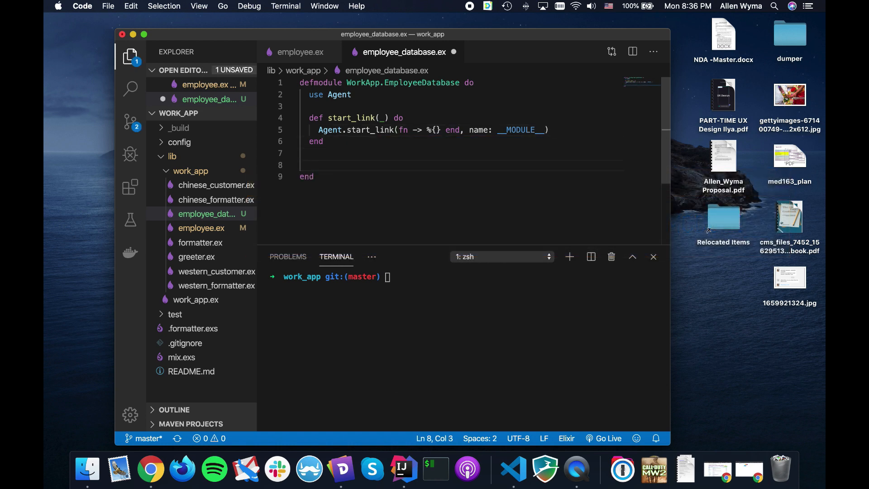
- Define list_employees returning Agent.get(__MODULE__, &Map.values/1)
{"action": "type", "text": "def list_employ"}
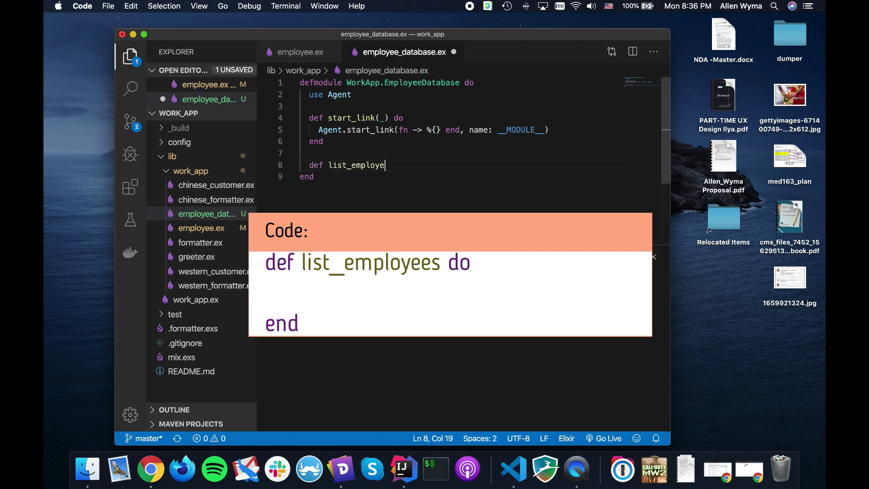
{"action": "type", "text": "es do"}
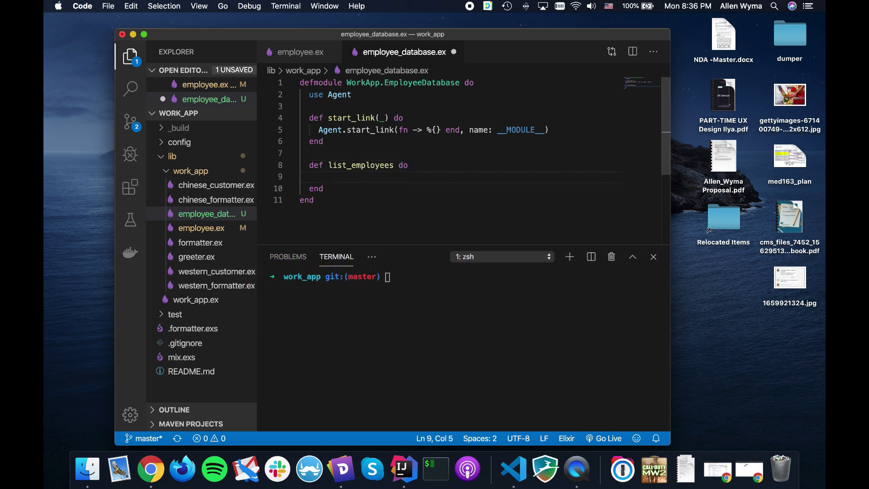
{"action": "type", "text": "Agent."}
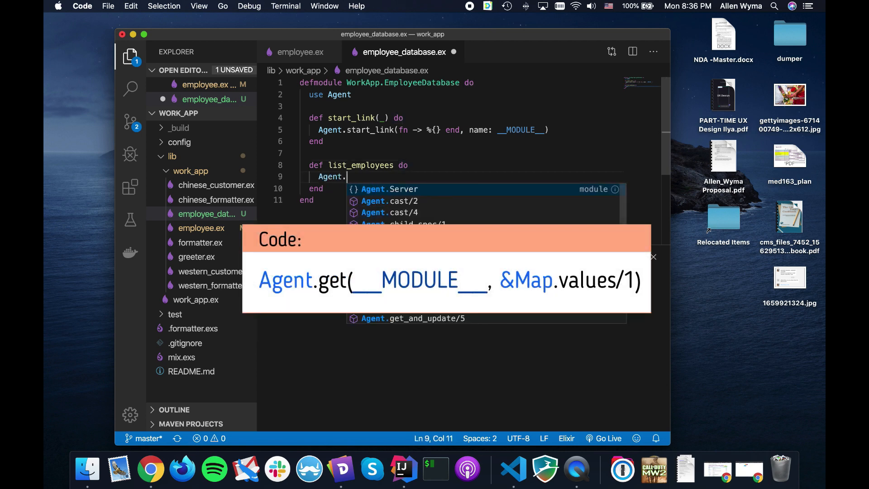
{"action": "type", "text": "get(__MODULE__"}
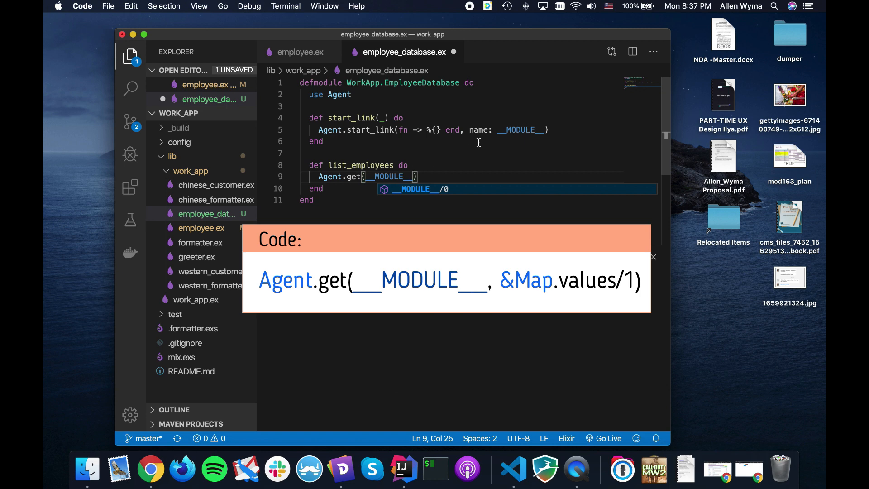
{"action": "double_click", "coordinate": [388, 176]}
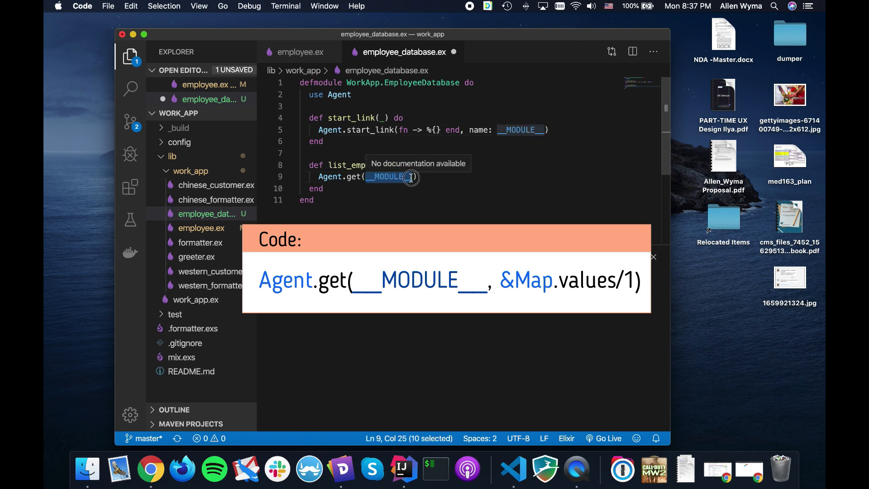
{"action": "type", "text": ", &"}
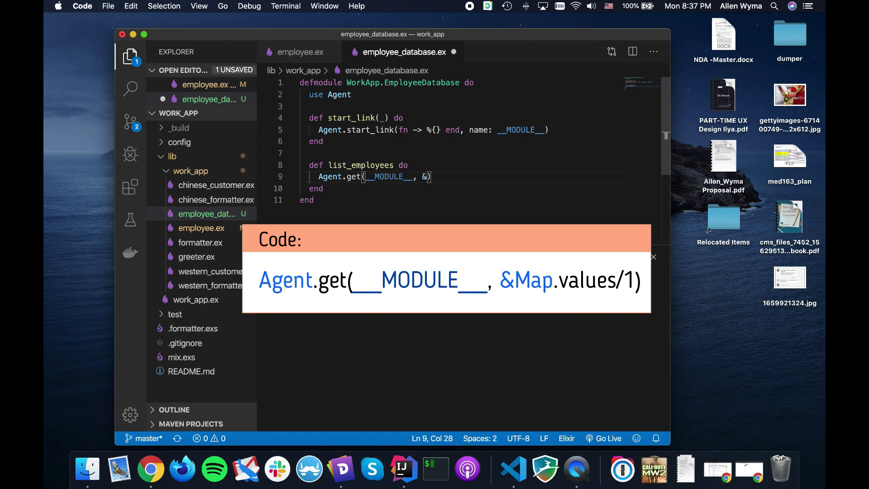
{"action": "type", "text": "Map"}
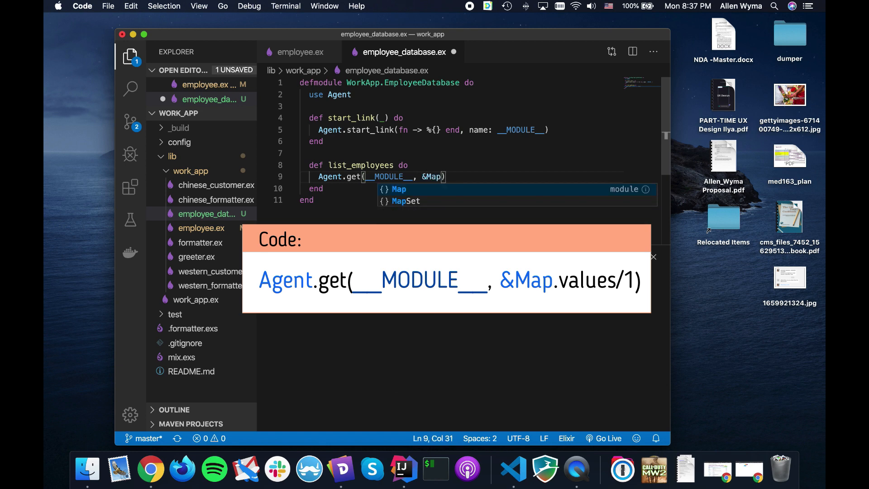
{"action": "type", "text": ".values/1"}
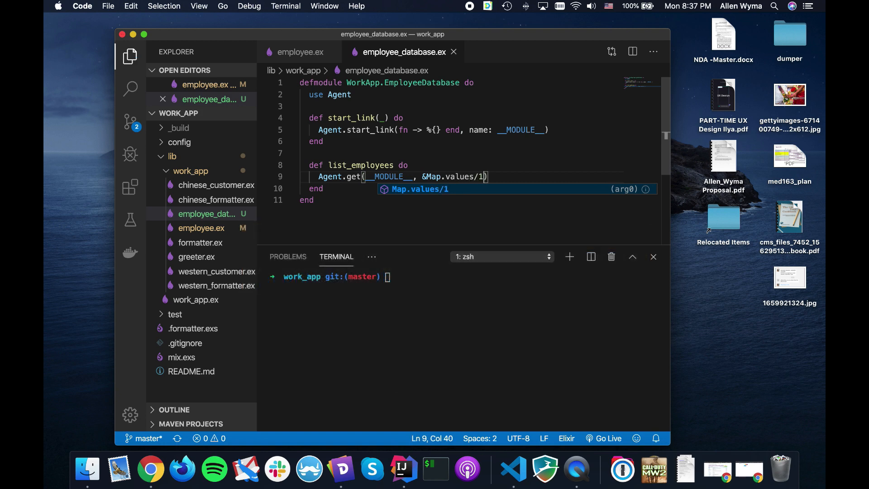
{"action": "left_click", "coordinate": [442, 147]}
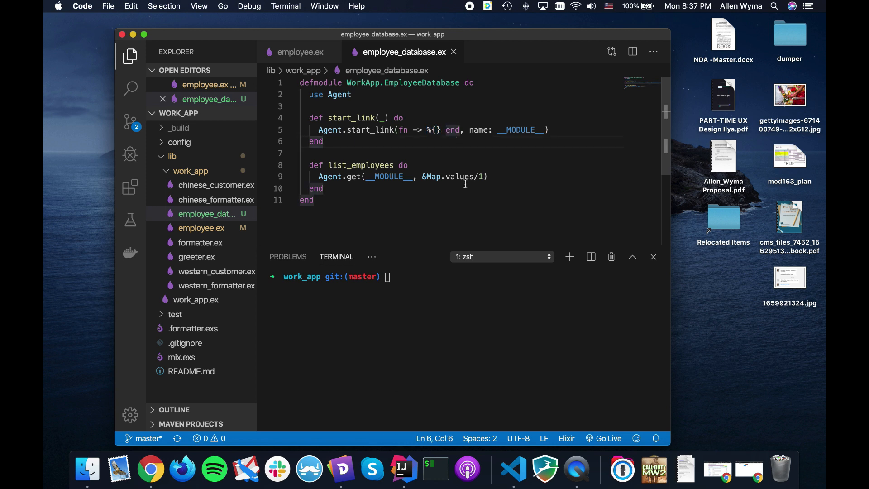
{"action": "left_click_drag", "start_coordinate": [426, 176], "coordinate": [486, 175]}
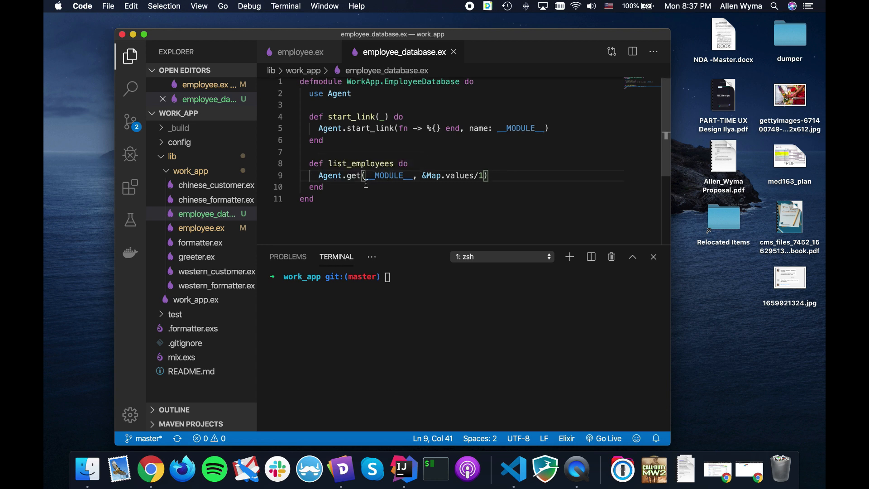
- Start a # %{} -> comment on a new line above list_employees
{"action": "key", "text": "Enter"}
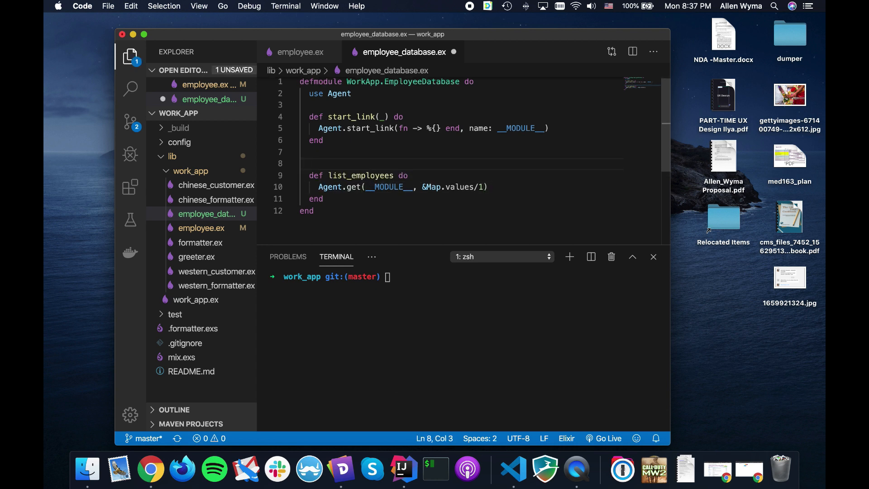
{"action": "type", "text": "# %"}
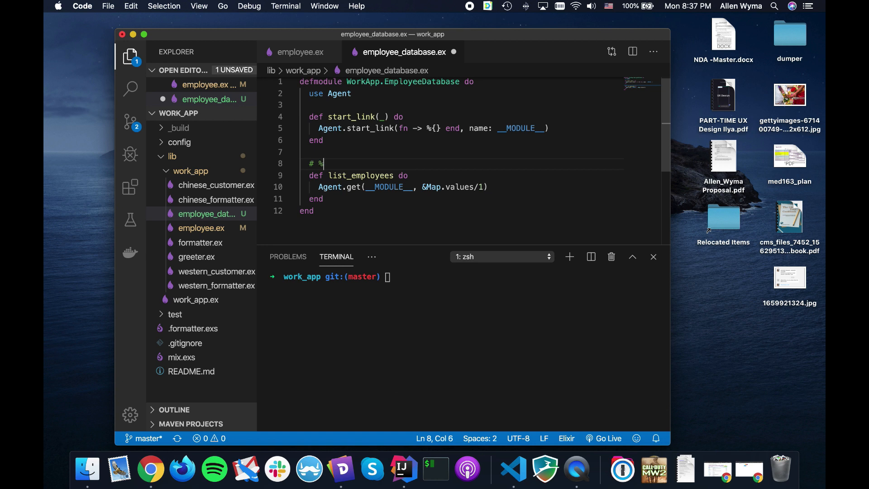
{"action": "type", "text": "{} ->"}
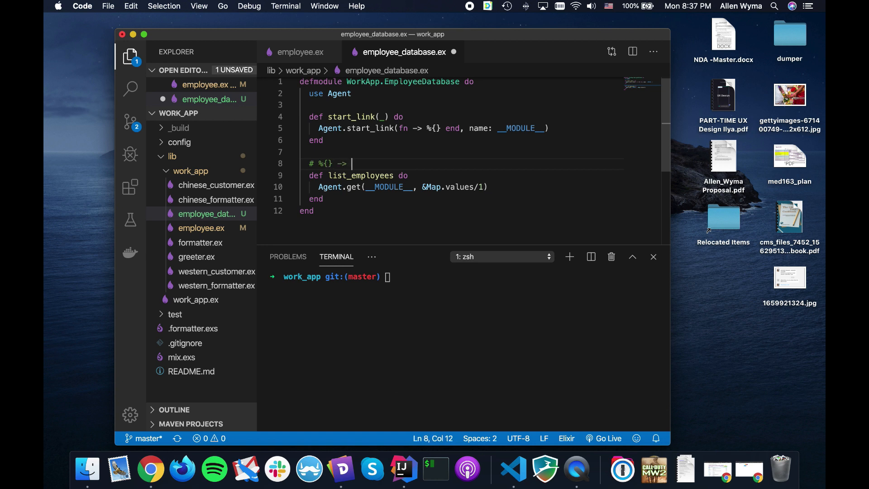
- Reword the comment to # %{employee_ID => employee} and add a blank line after list_employees
{"action": "key", "text": "Backspace"}
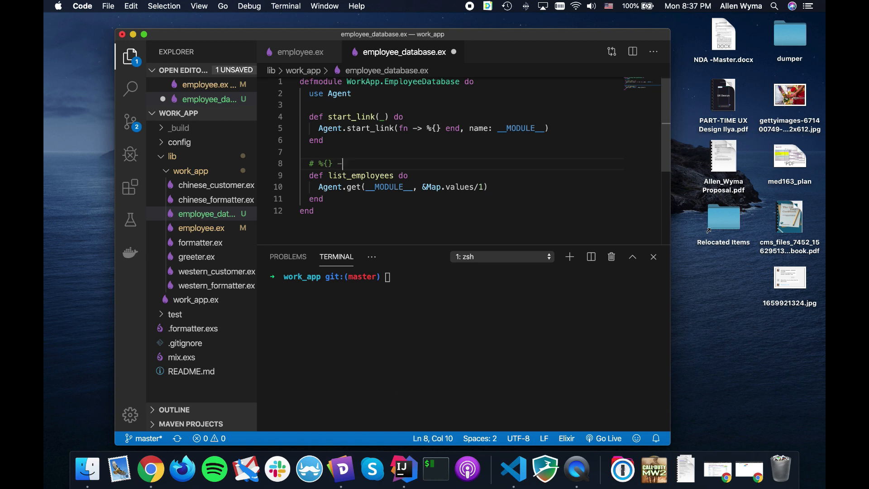
{"action": "type", "text": "employee_ID"}
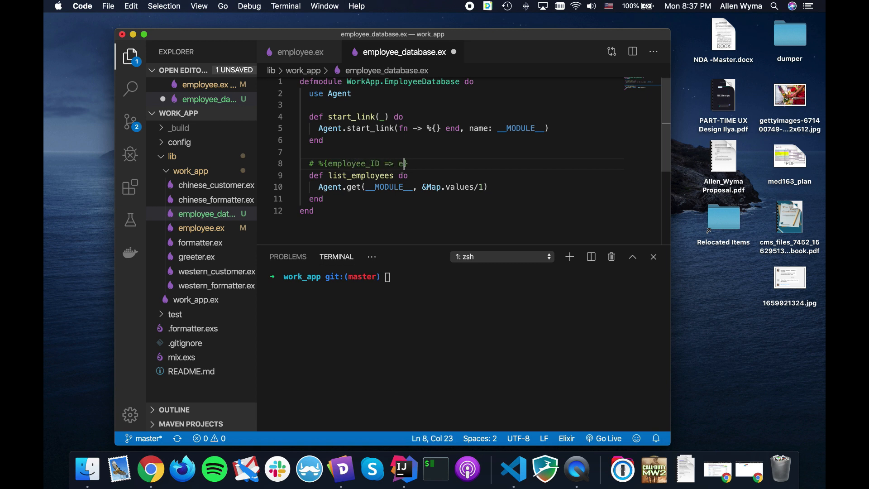
{"action": "type", "text": "mployee}"}
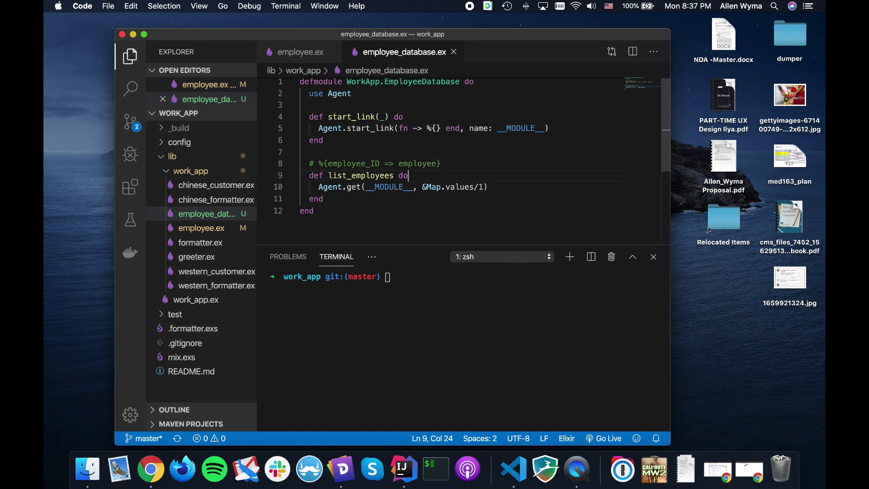
{"action": "key", "text": "Enter"}
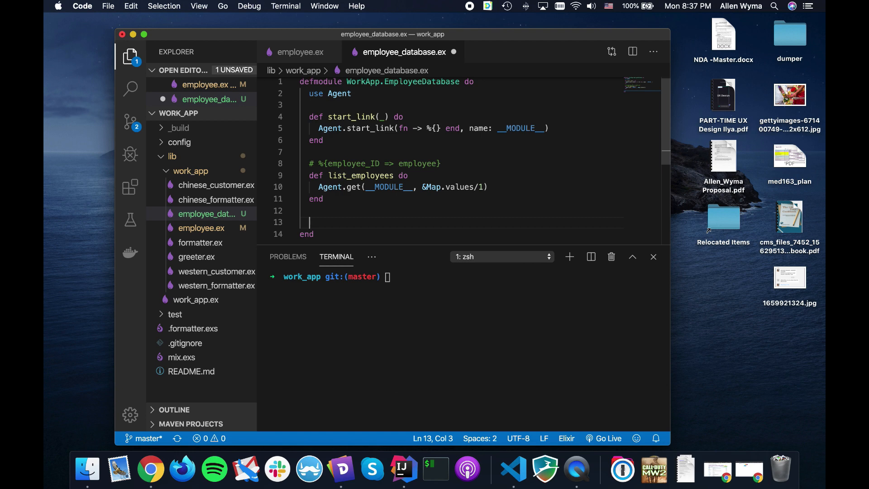
- Write add_employee(employee) calling Agent.update(__MODULE__, &(Map.put(&1, employee.id, employee)))
{"action": "type", "text": "d"}
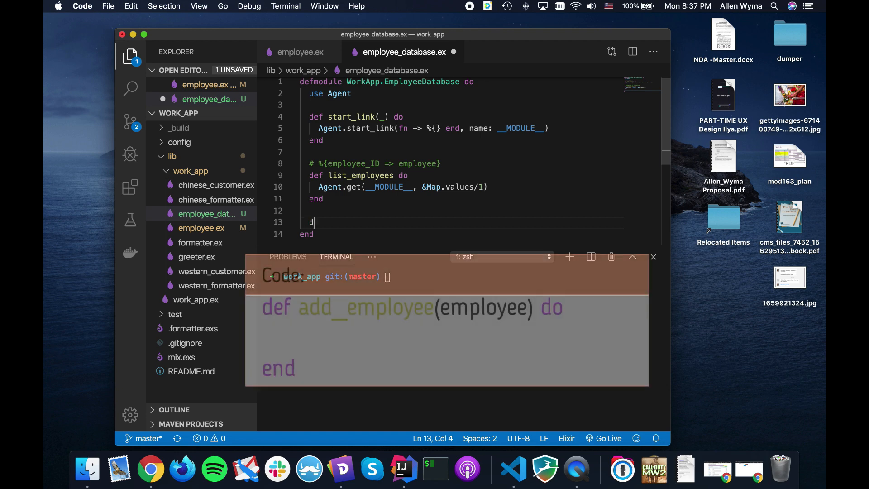
{"action": "type", "text": "ef add_employee"}
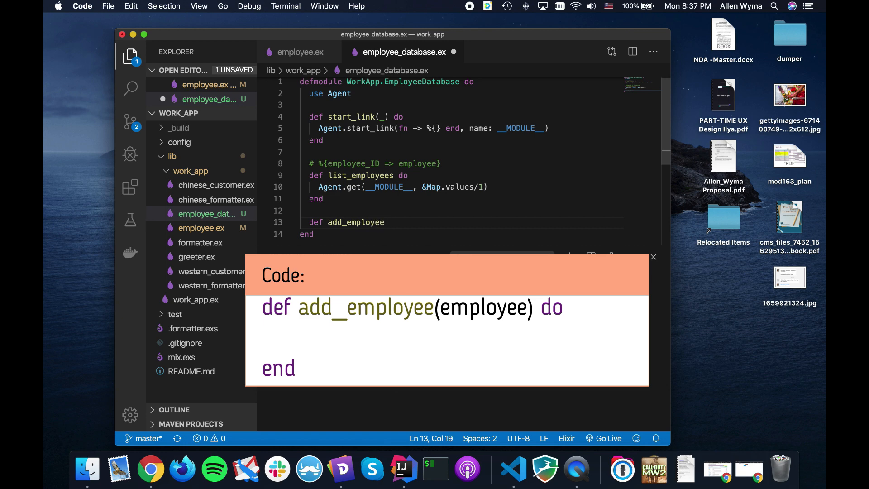
{"action": "type", "text": "(employee) do"}
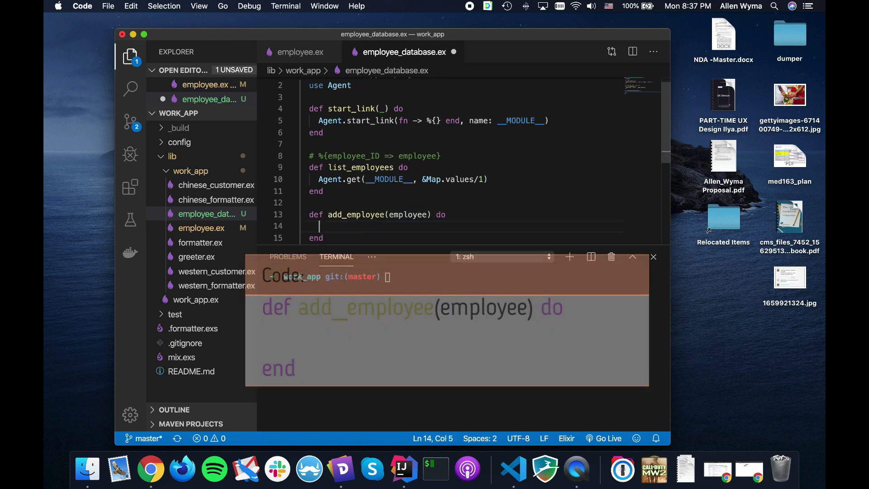
{"action": "type", "text": "Agent."}
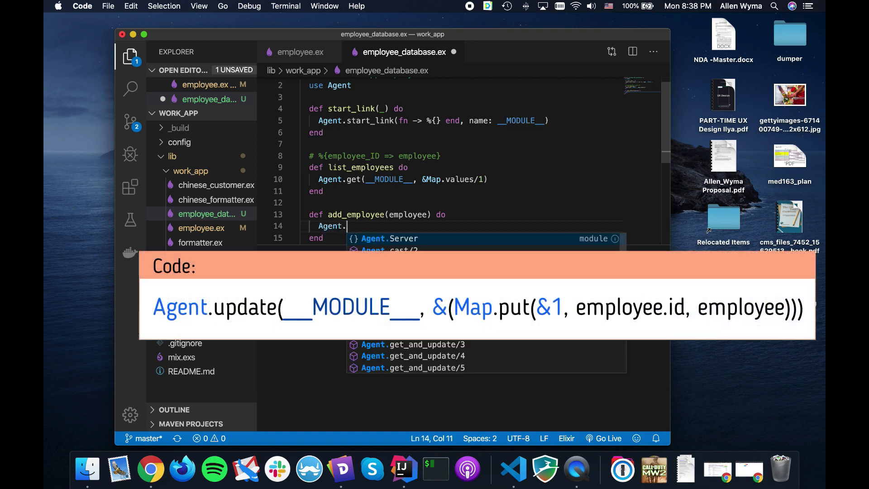
{"action": "type", "text": "update"}
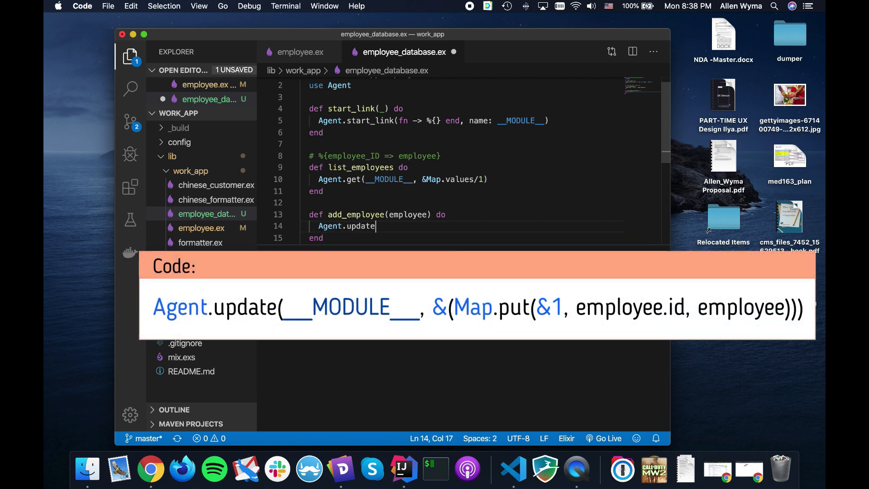
{"action": "type", "text": "(__MODULE__,"}
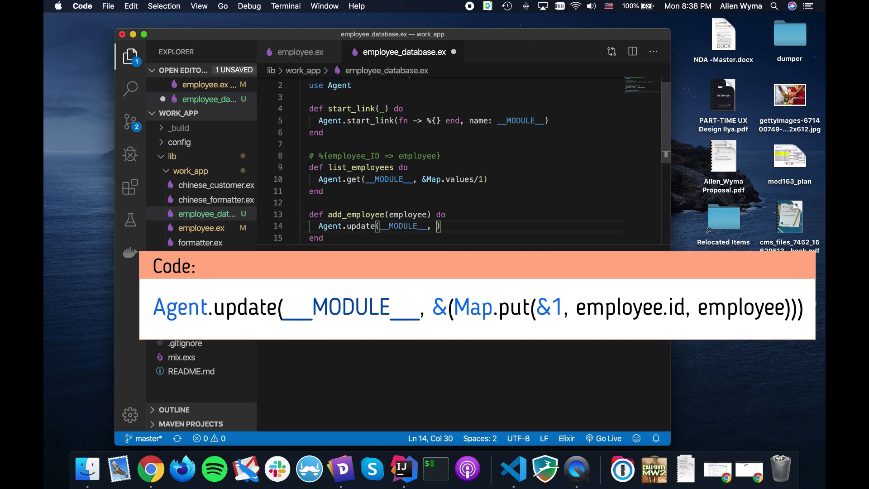
{"action": "type", "text": "&("}
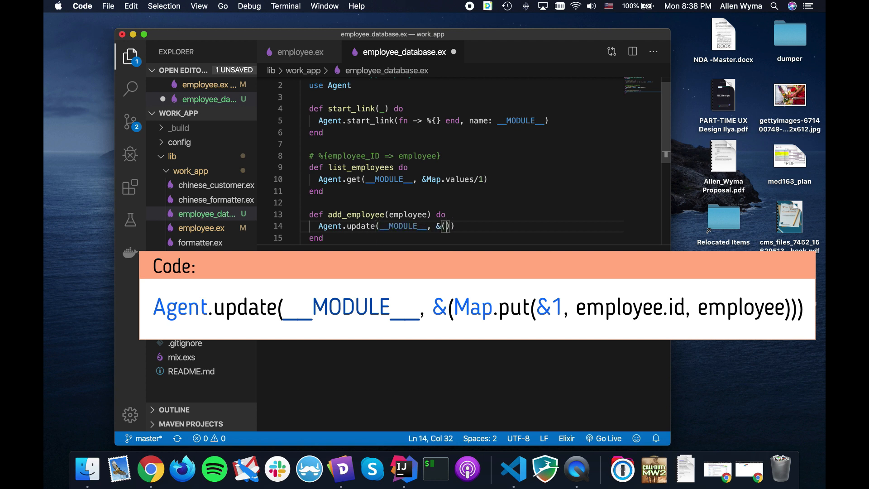
{"action": "type", "text": "Map.put("}
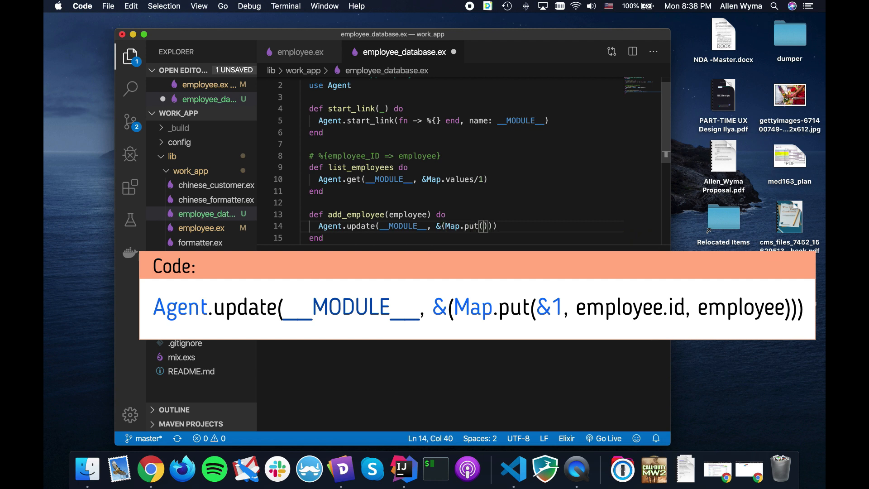
{"action": "type", "text": "&1"}
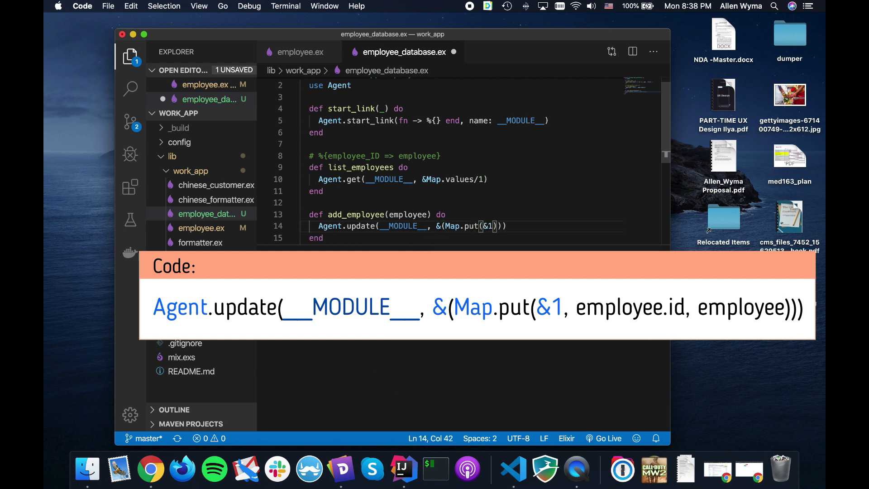
{"action": "type", "text": ", employee.id, employee"}
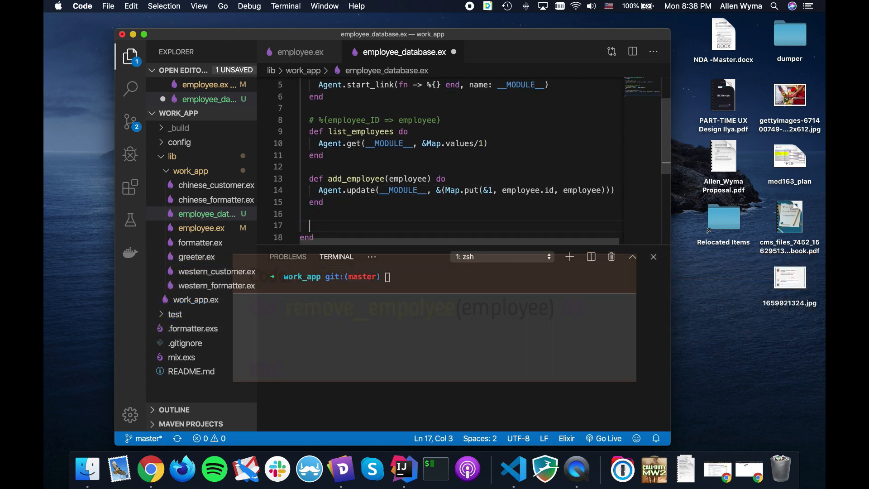
- Write remove_employee(employee) updating the agent with Map.delete(&1, employee.id)
{"action": "type", "text": "def remove_r"}
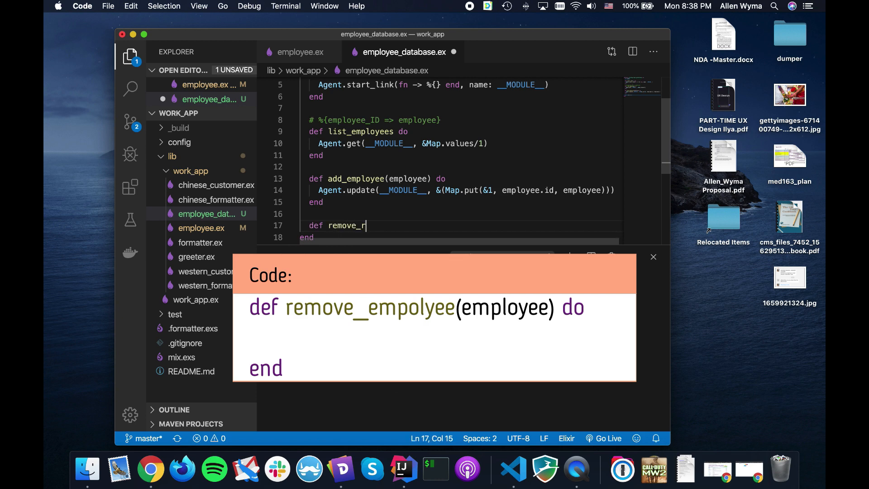
{"action": "type", "text": "employee()"}
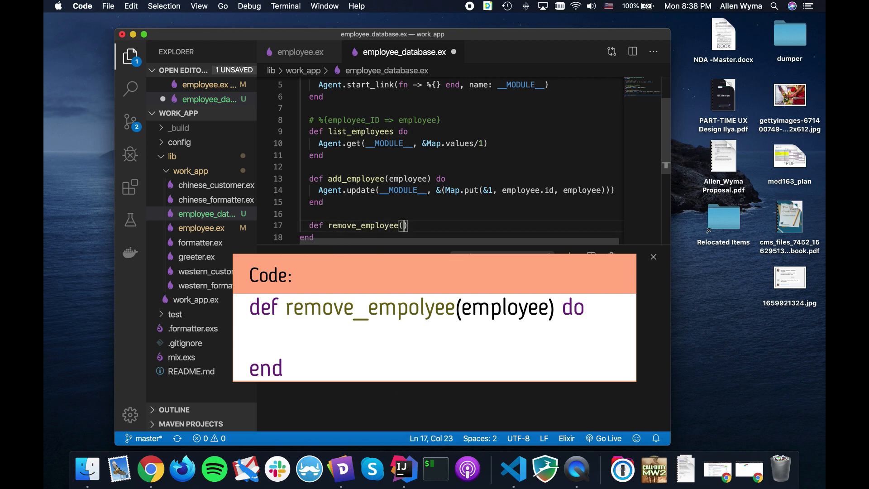
{"action": "type", "text": "employee"}
{"action": "type", "text": "Agent.update(__MODULE__, &("}
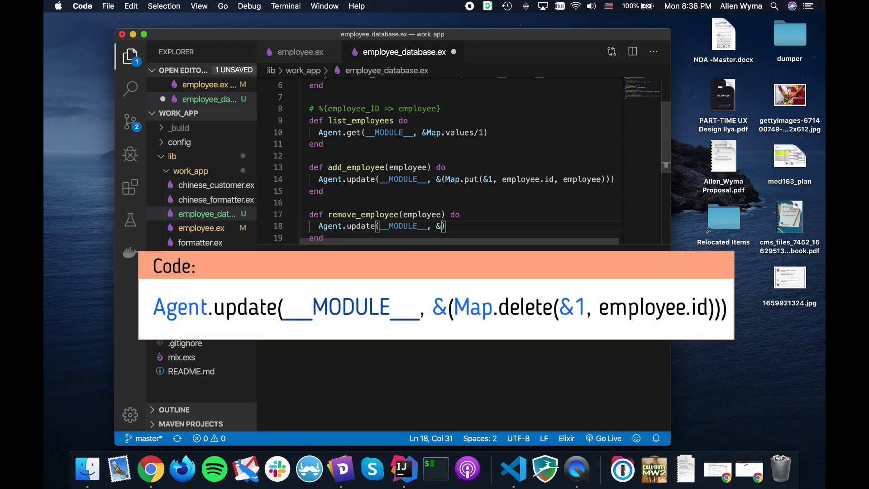
{"action": "type", "text": "Map.delete("}
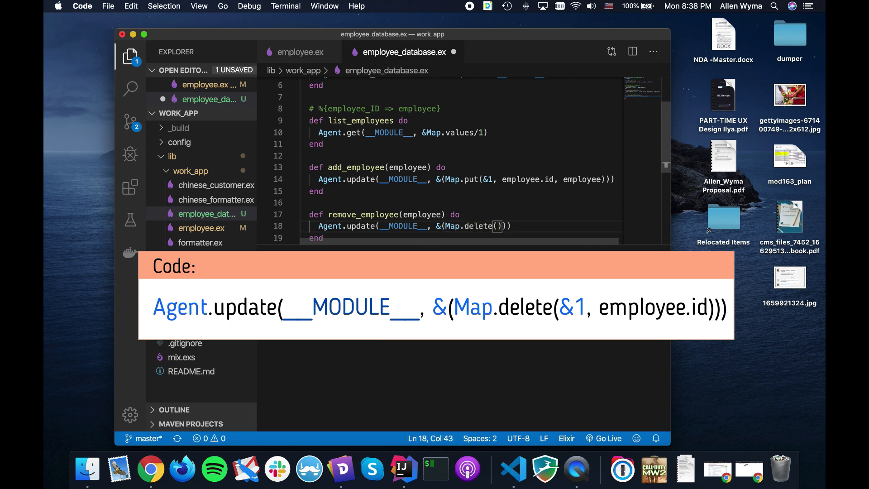
{"action": "type", "text": "&1,"}
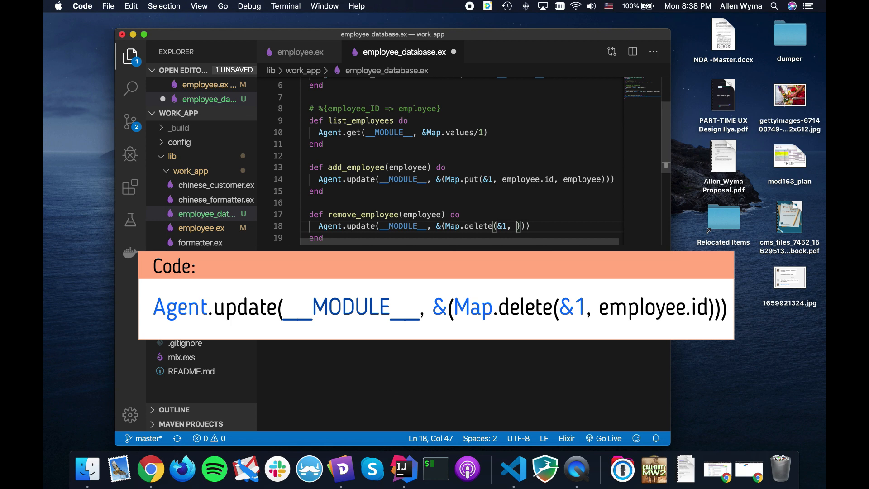
{"action": "type", "text": "employee.id"}
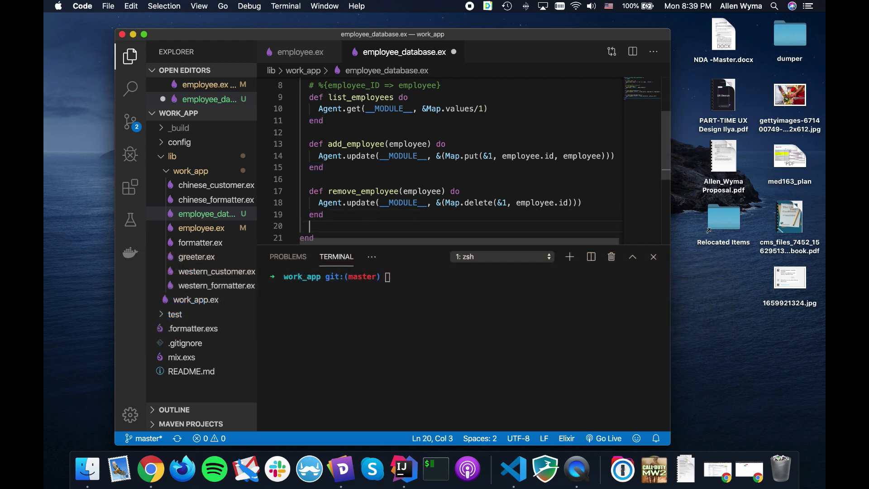
- Define get(employee_id) returning Agent.get(__MODULE__, &(Map.get(&1, employee_id)))
{"action": "type", "text": "def empl"}
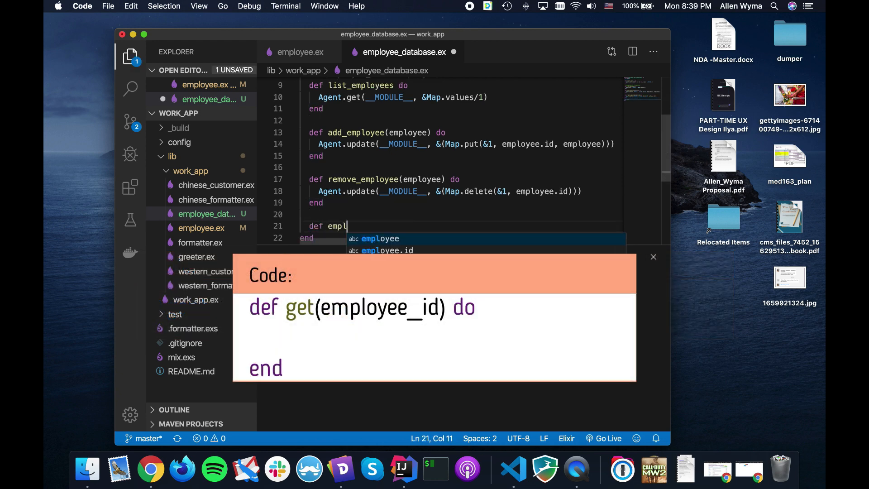
{"action": "type", "text": "oyee"}
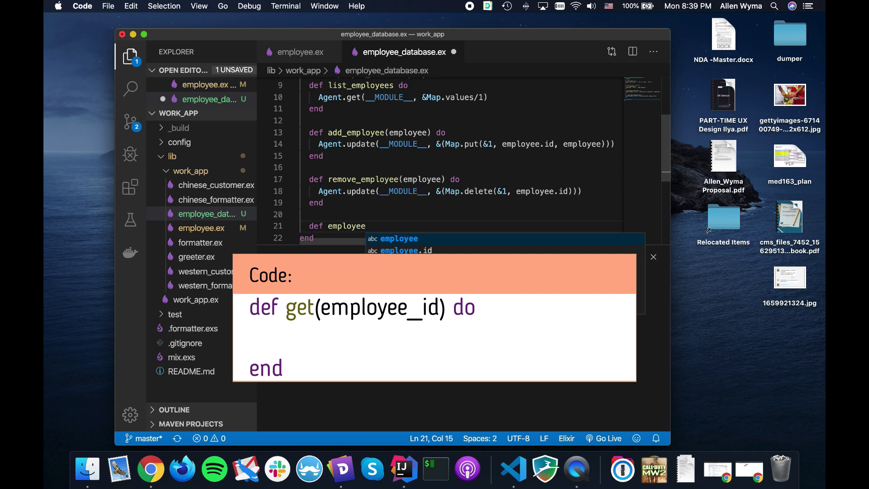
{"action": "type", "text": "get"}
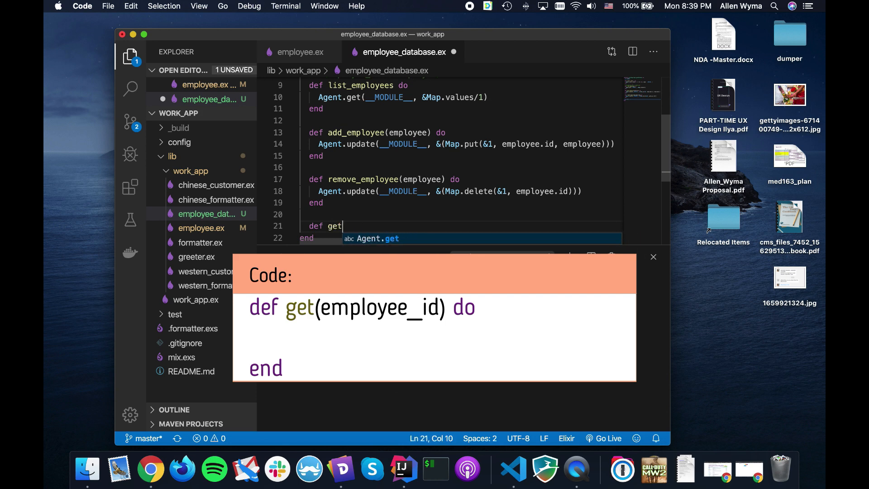
{"action": "type", "text": "(employee_id) do"}
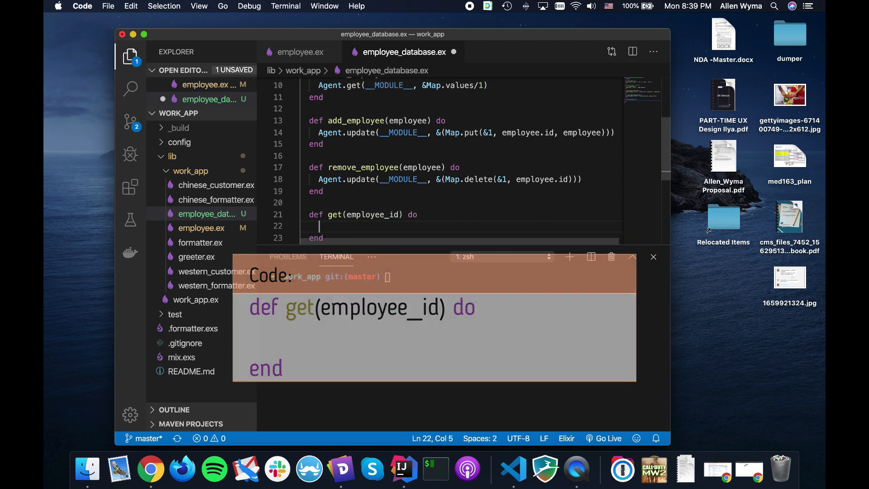
{"action": "type", "text": "Agent."}
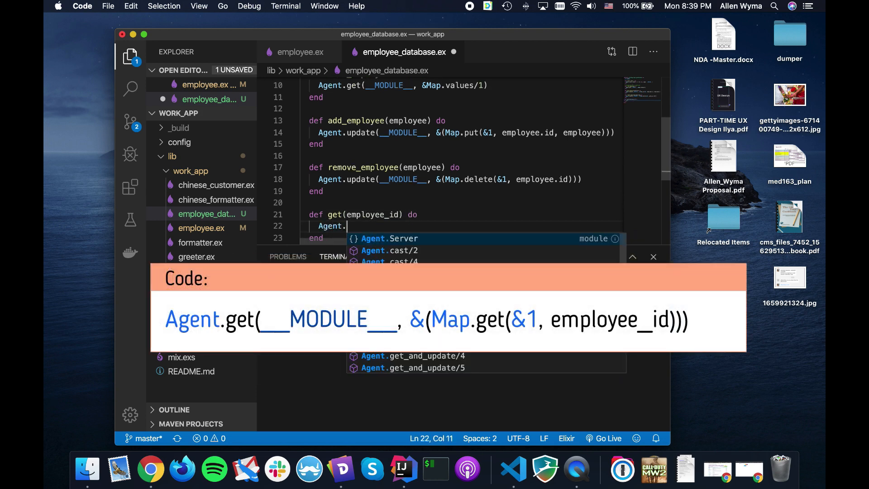
{"action": "type", "text": "ge"}
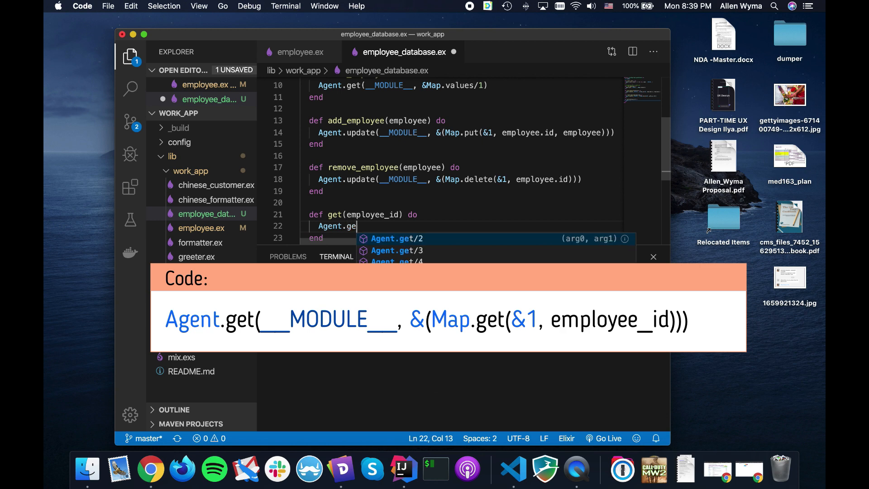
{"action": "type", "text": "(__MODULE__"}
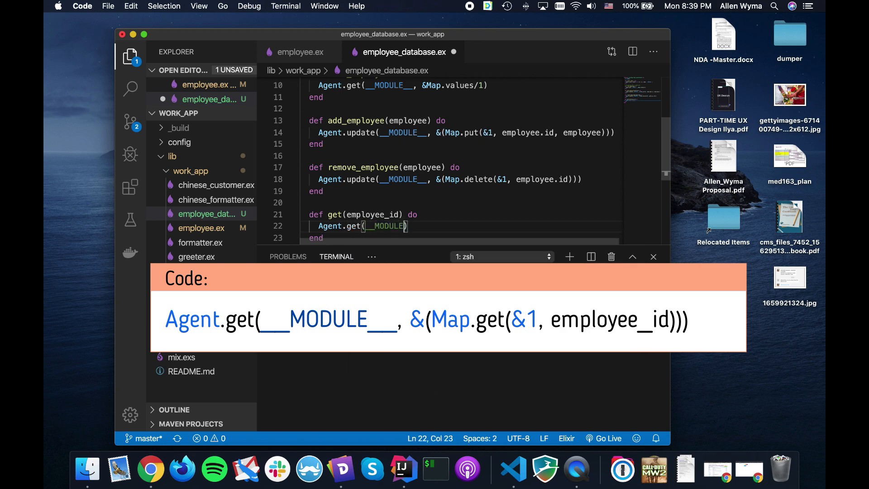
{"action": "type", "text": ", &"}
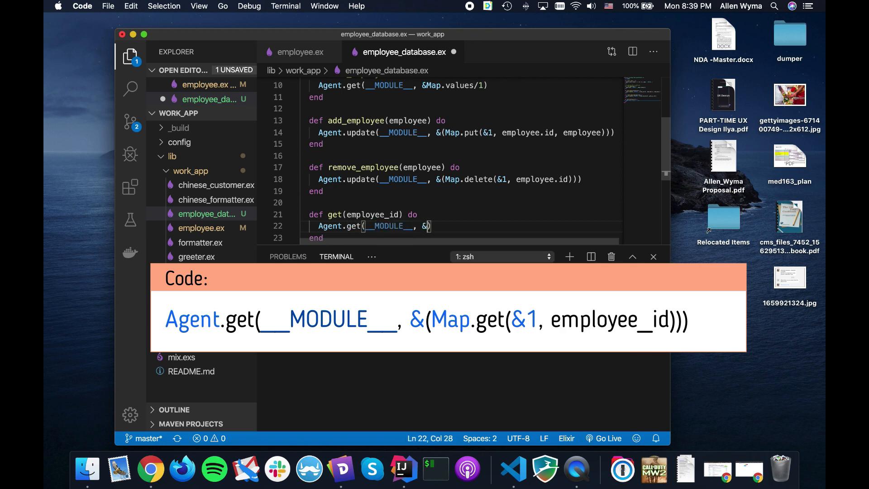
{"action": "type", "text": "Map."}
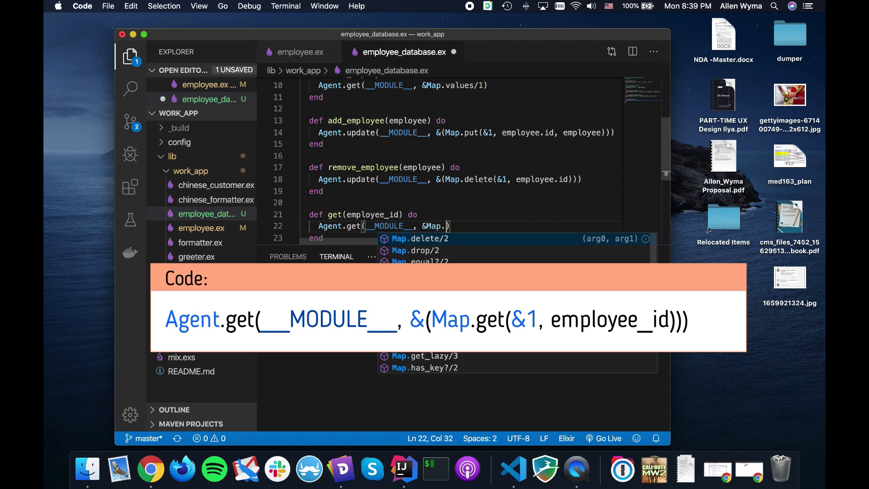
{"action": "type", "text": "get("}
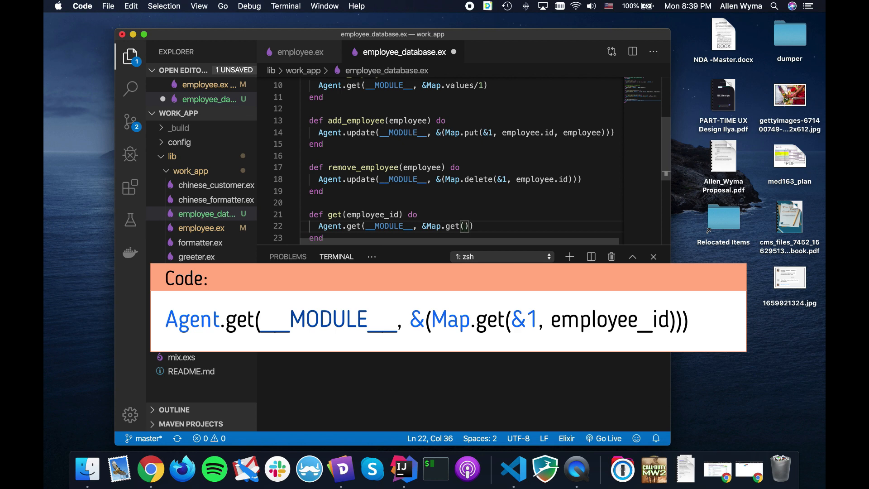
{"action": "type", "text": "&1,"}
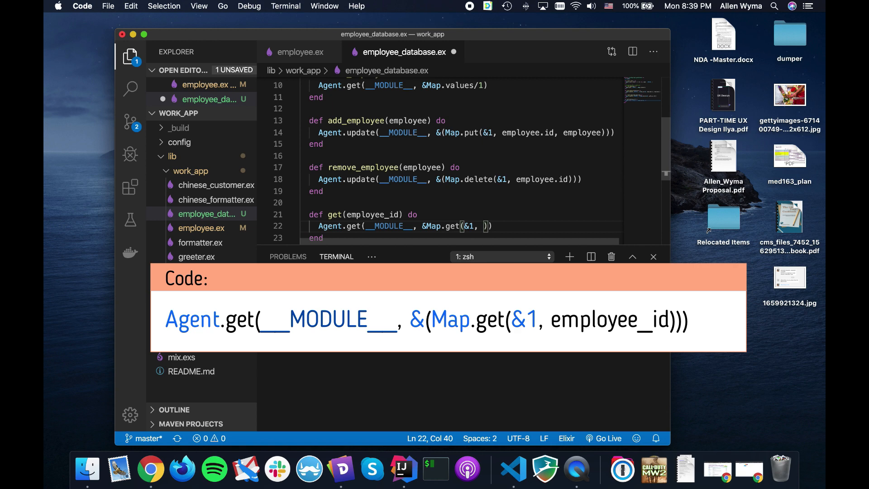
{"action": "type", "text": "employee_id"}
{"action": "type", "text": "iex -S mix"}
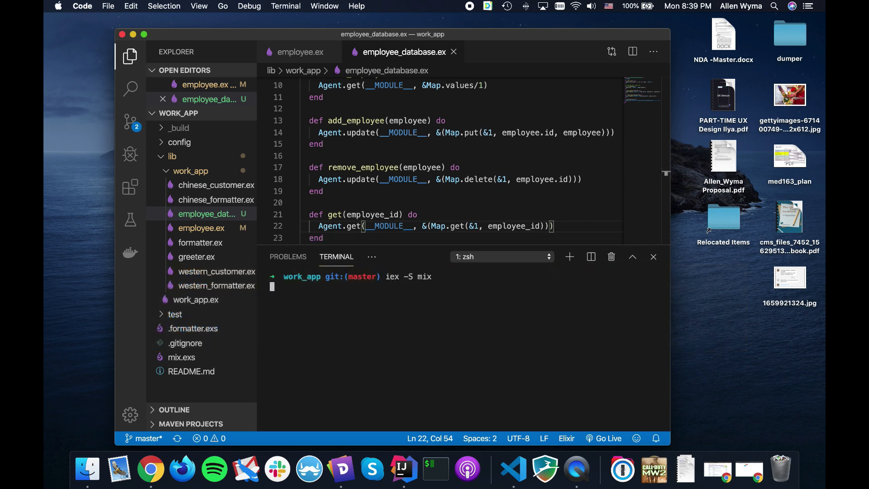
- Alias WorkApp.Employee and WorkApp.EmployeeDatabase in the iex session
{"action": "type", "text": "a"}
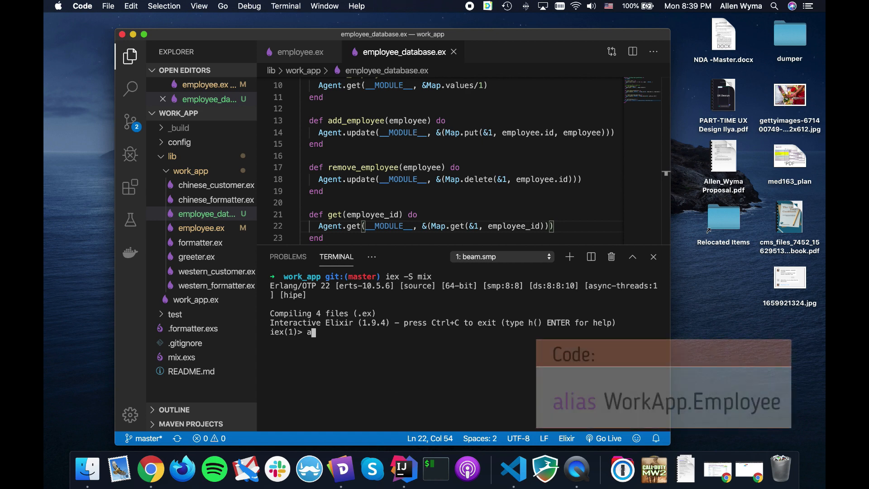
{"action": "type", "text": "lias"}
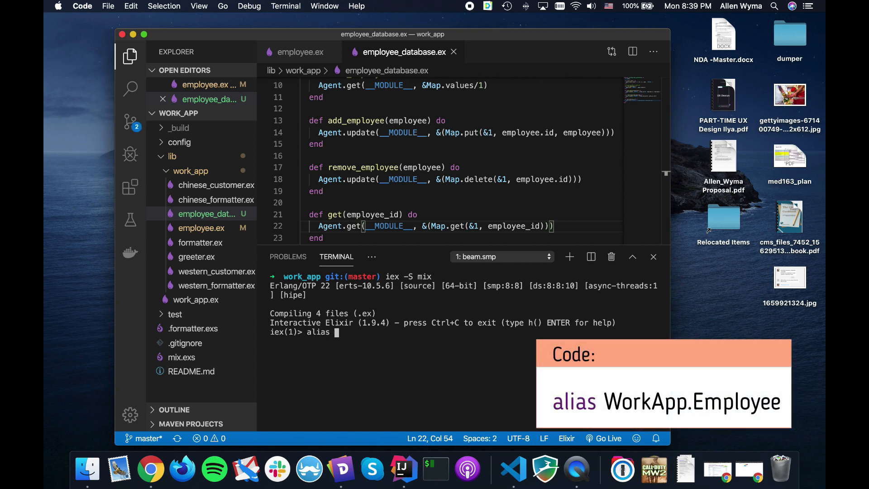
{"action": "type", "text": "WorkApp.Employee"}
{"action": "type", "text": "alias"}
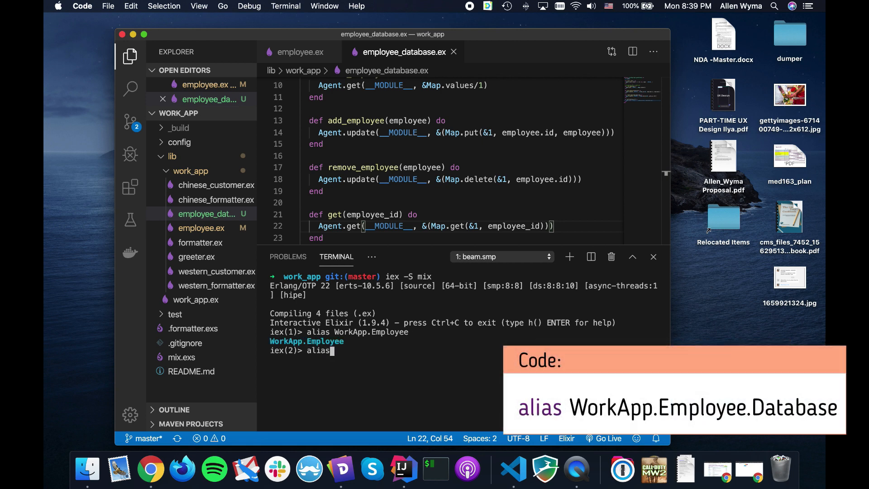
{"action": "type", "text": "WorkAppE"}
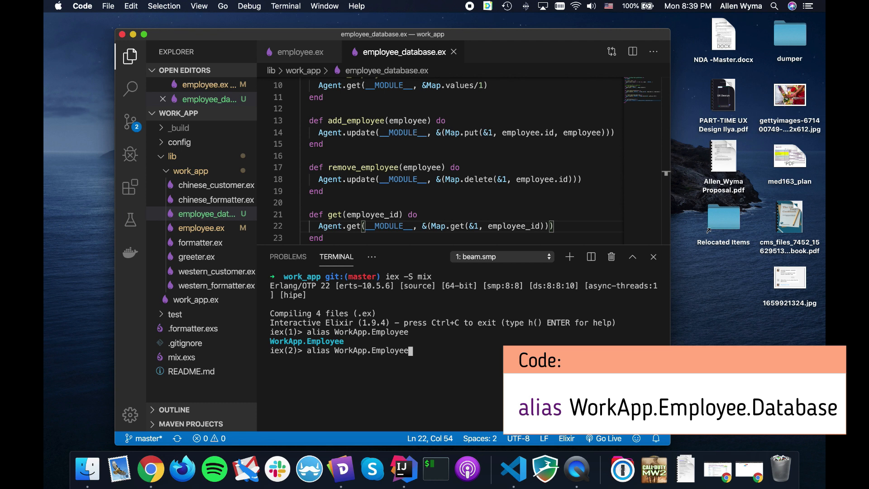
{"action": "key", "text": "Enter"}
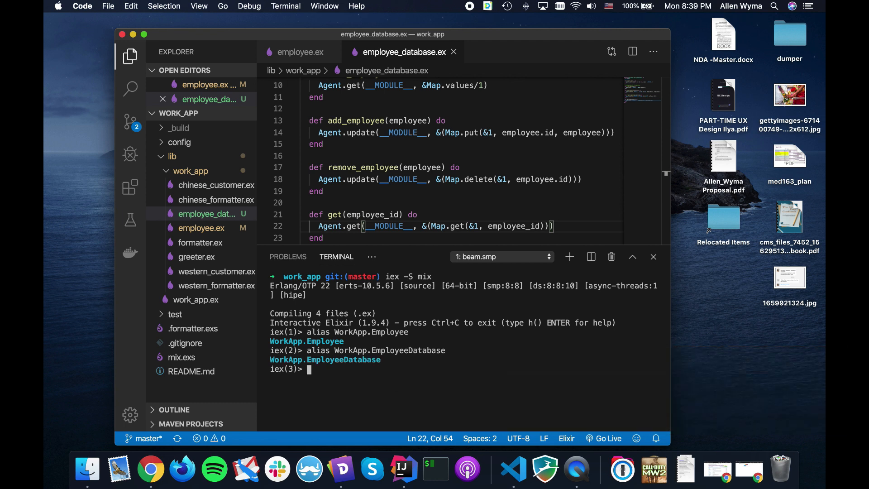
- Start the agent with EmployeeDatabase.start_link(nil)
{"action": "type", "text": "Employee"}
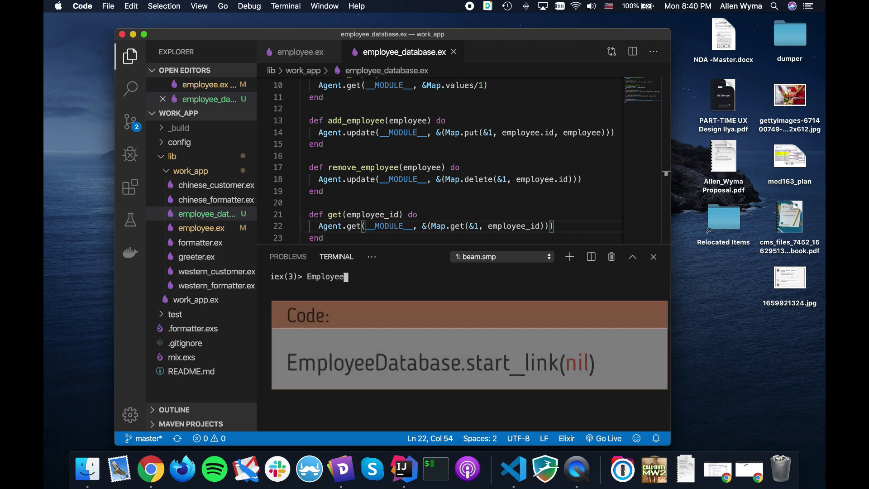
{"action": "type", "text": "Database.s"}
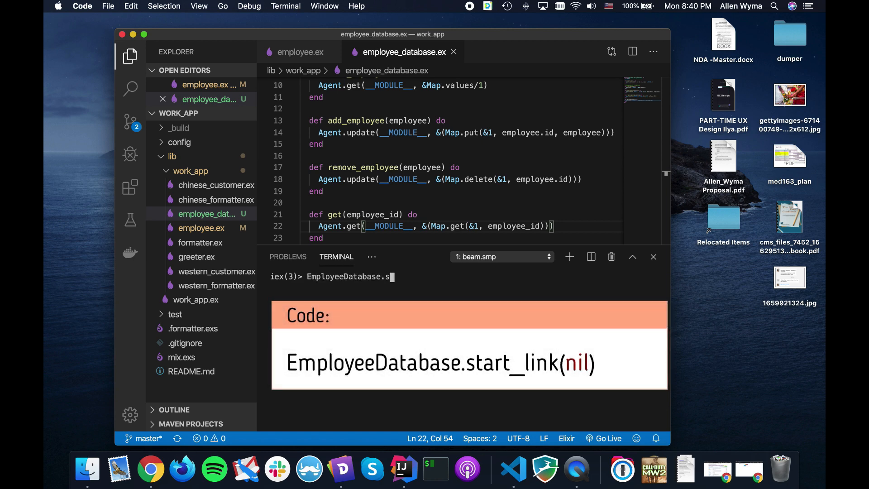
{"action": "key", "text": "Enter"}
{"action": "type", "text": "Employee"}
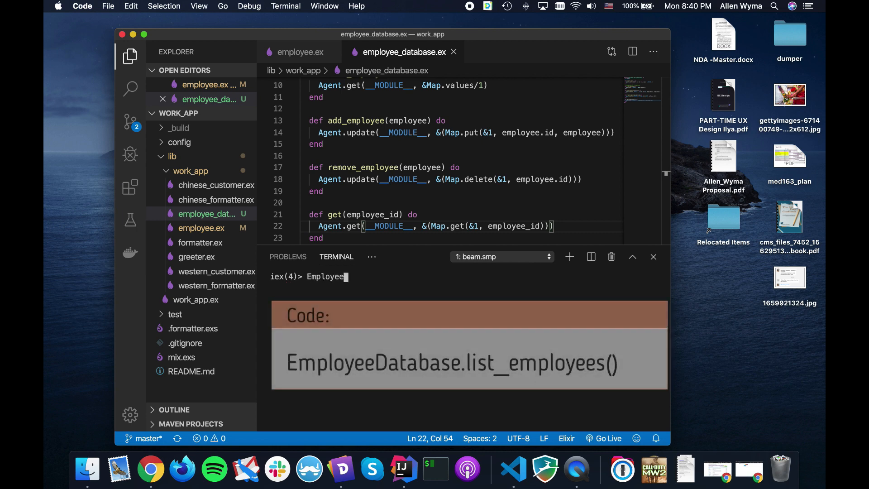
- List employees (empty), then bind employee to %Employee{id: 1, first_name: "Allen", last_name: "Plangora"}
{"action": "type", "text": "Database.e"}
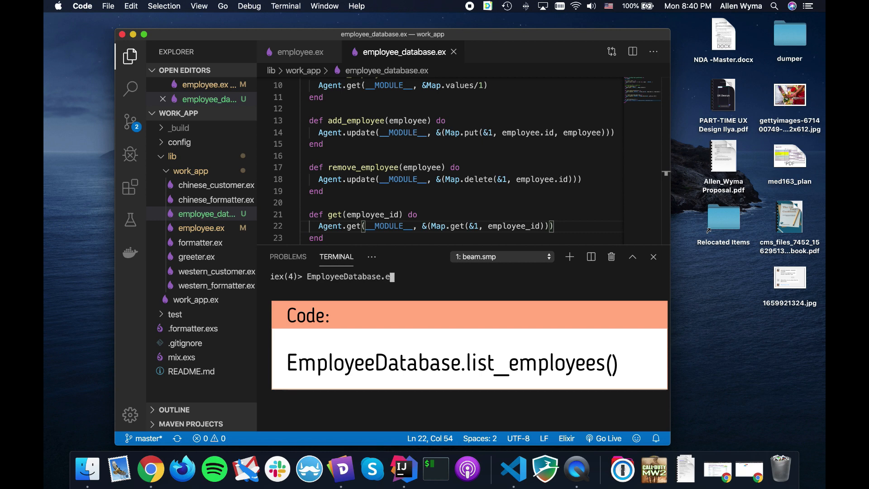
{"action": "type", "text": "m"}
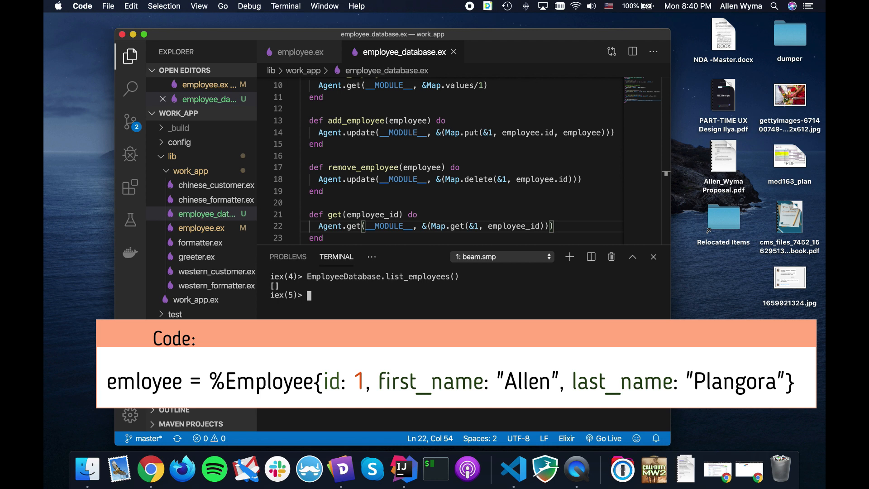
{"action": "type", "text": "employee ="}
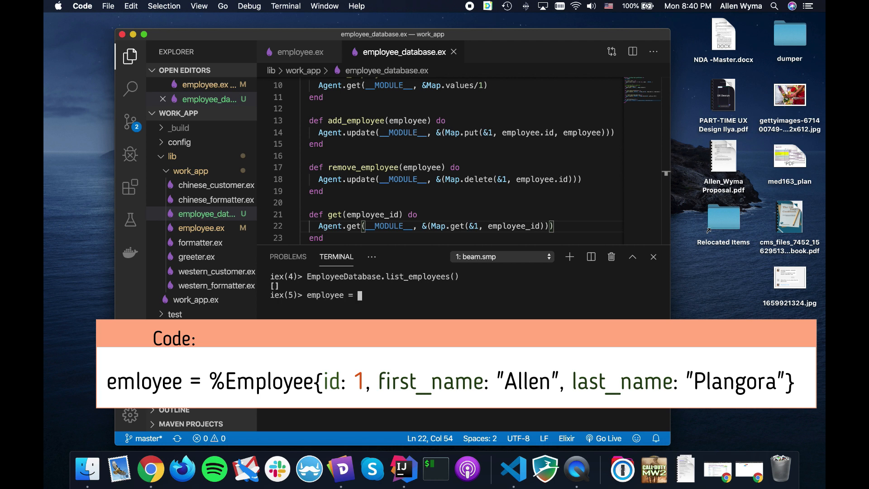
{"action": "type", "text": "%E"}
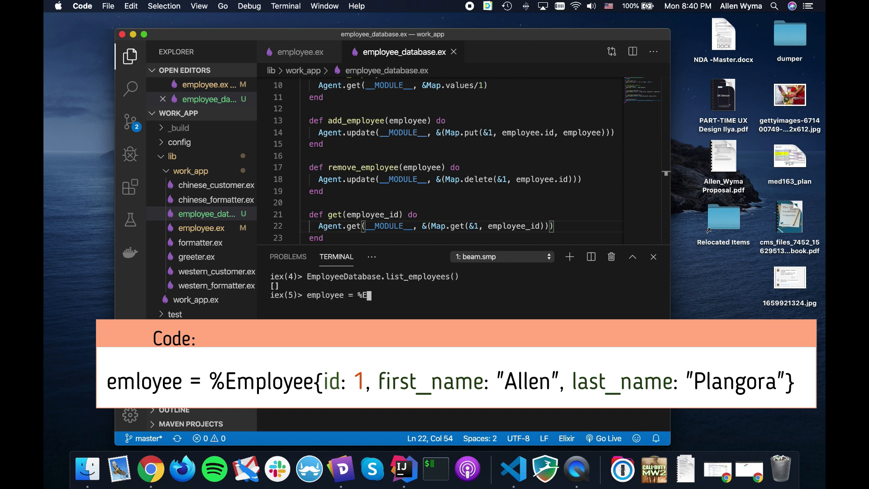
{"action": "type", "text": "mployee"}
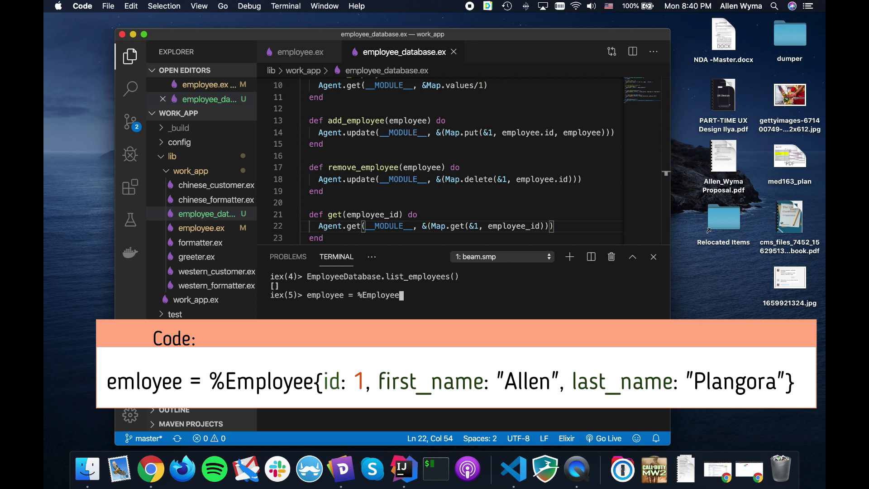
{"action": "type", "text": "{id: 1,"}
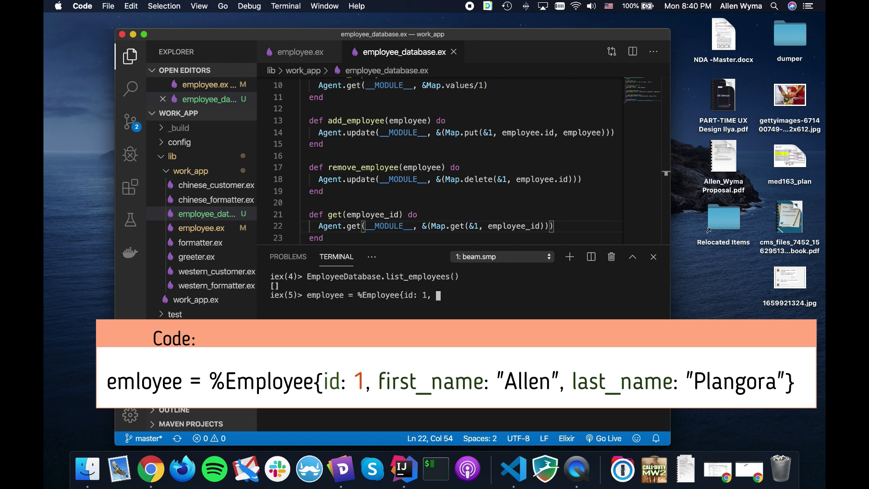
{"action": "type", "text": "first"}
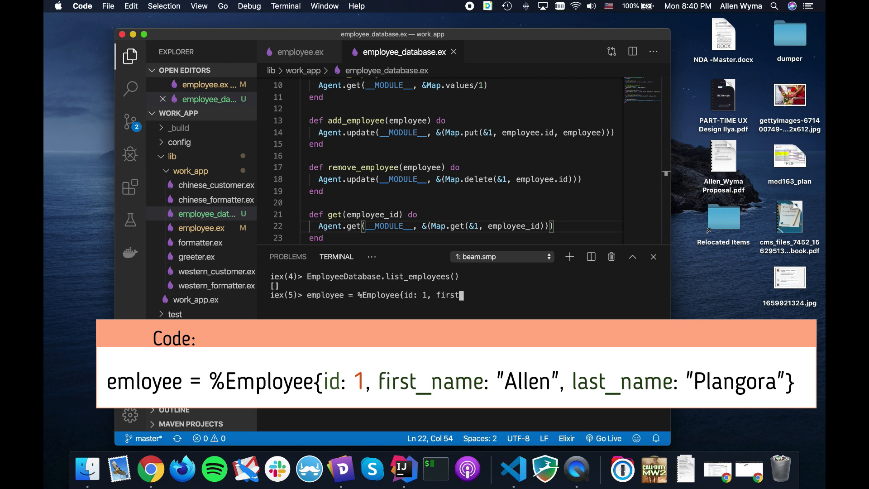
{"action": "type", "text": "_name: \"Allen\""}
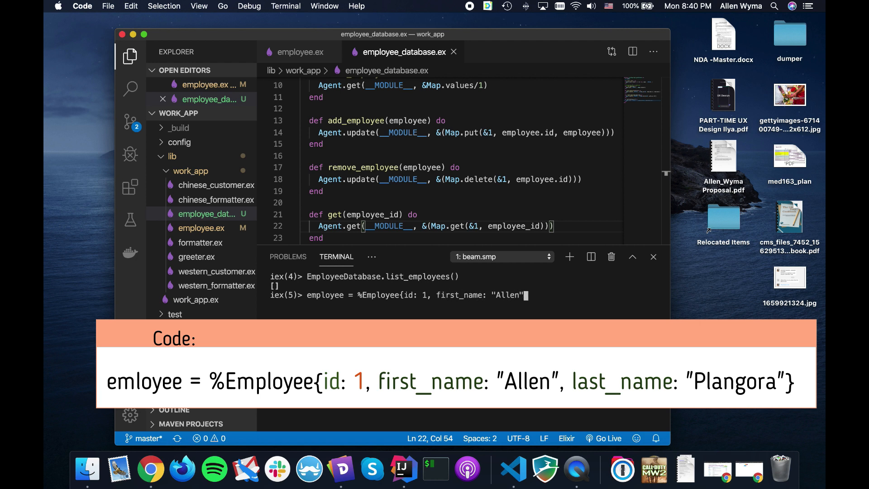
{"action": "type", "text": ", last_name: \""}
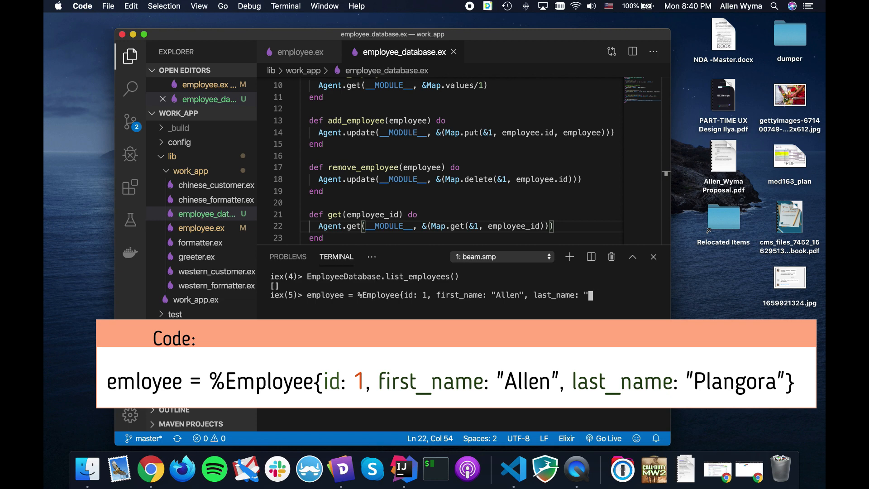
{"action": "type", "text": "Plangora\""}
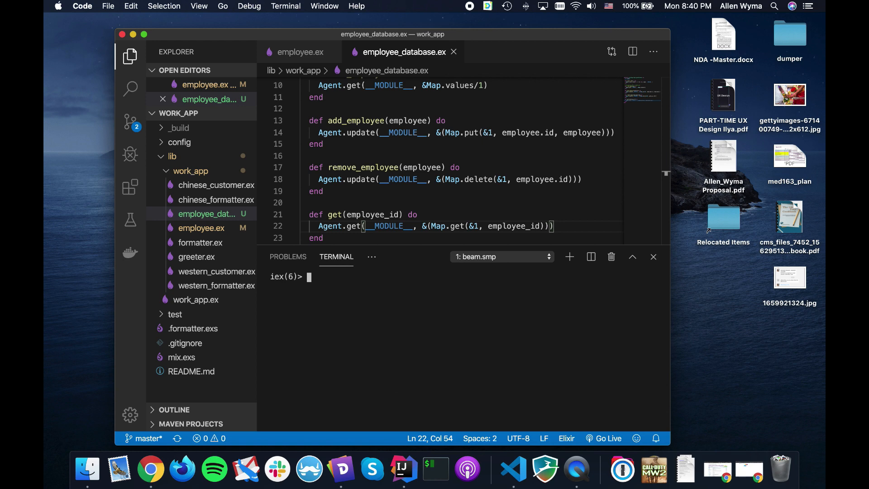
- Store the employee with EmployeeDatabase.add_employee(employee)
{"action": "type", "text": "employee"}
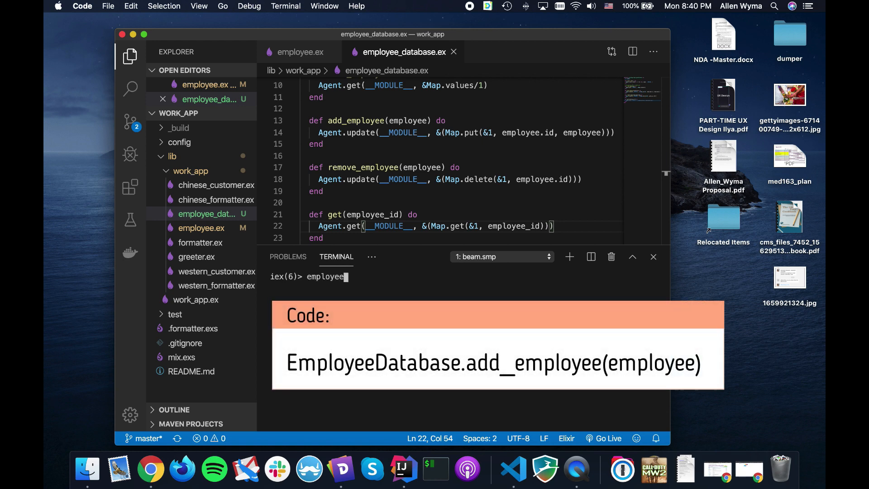
{"action": "type", "text": "Employee"}
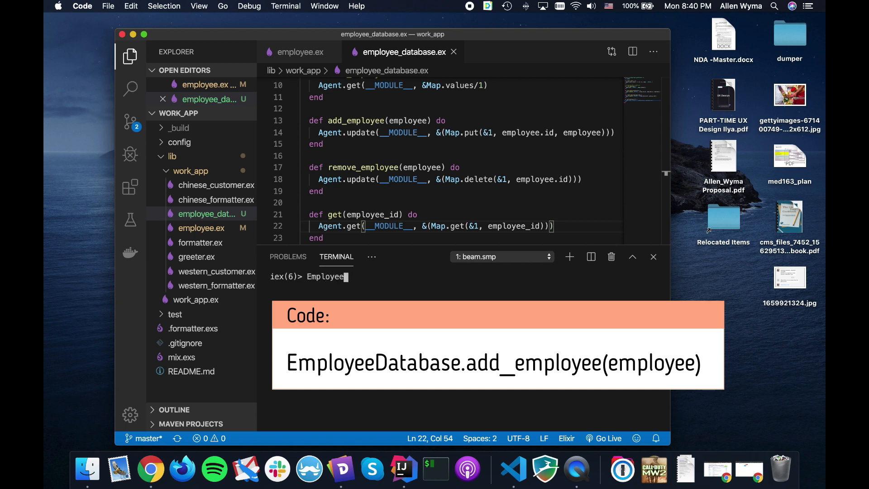
{"action": "type", "text": "Database.add_employee"}
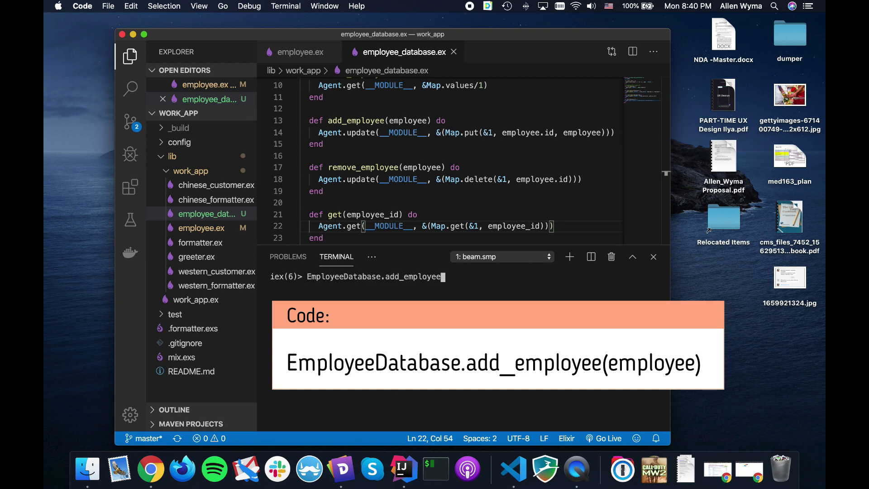
{"action": "type", "text": "(employee"}
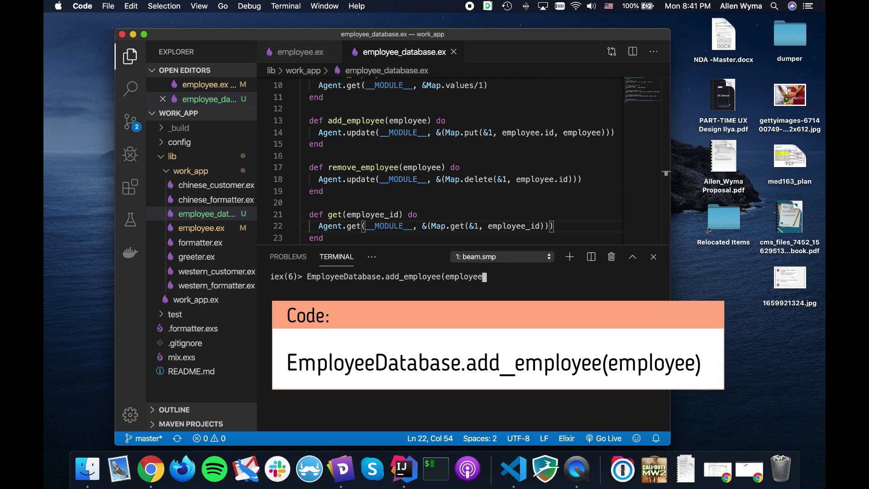
{"action": "key", "text": "Enter"}
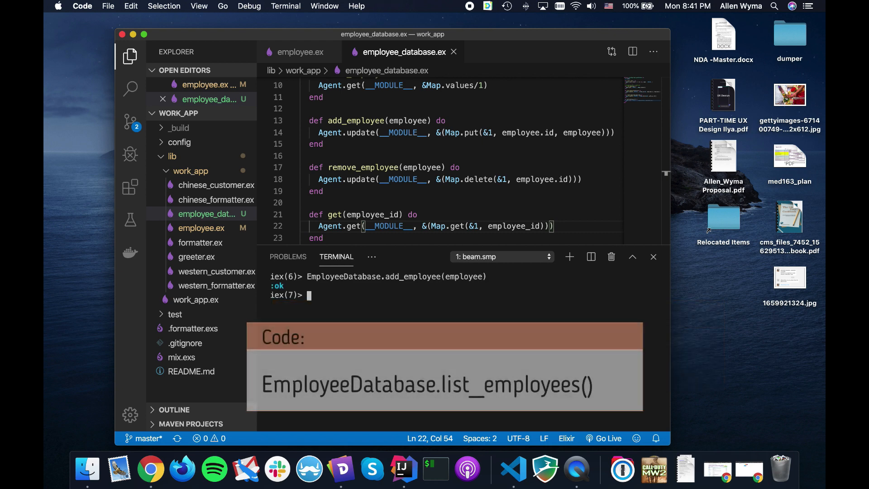
- List all employees and look up the employee with EmployeeDatabase.get(employee.id)
{"action": "type", "text": "EmployeeDatabase"}
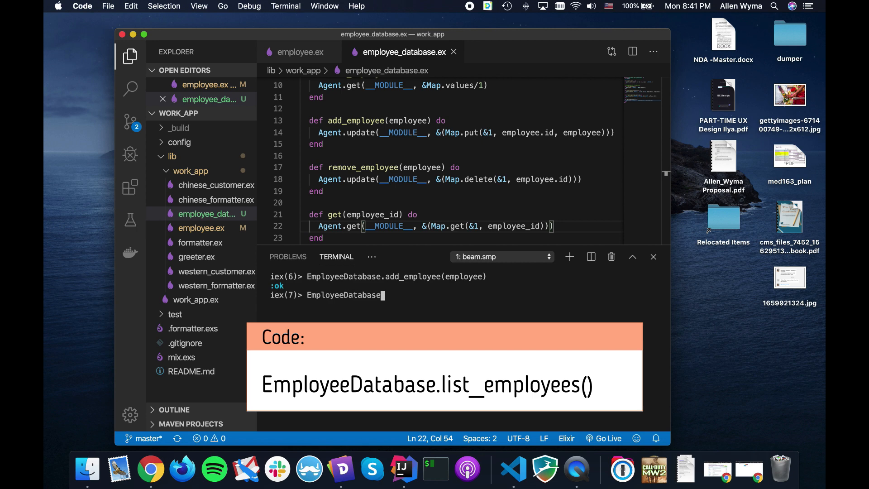
{"action": "type", "text": ".list_employees("}
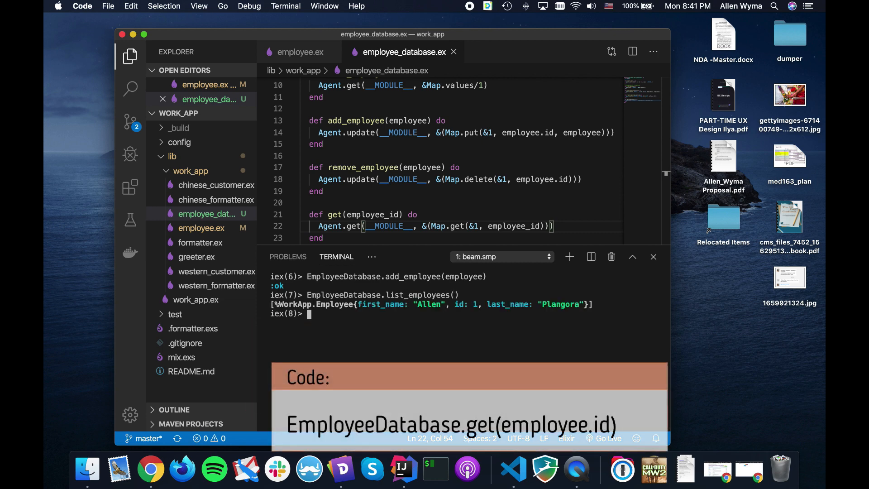
{"action": "type", "text": "EmployeeDatabase"}
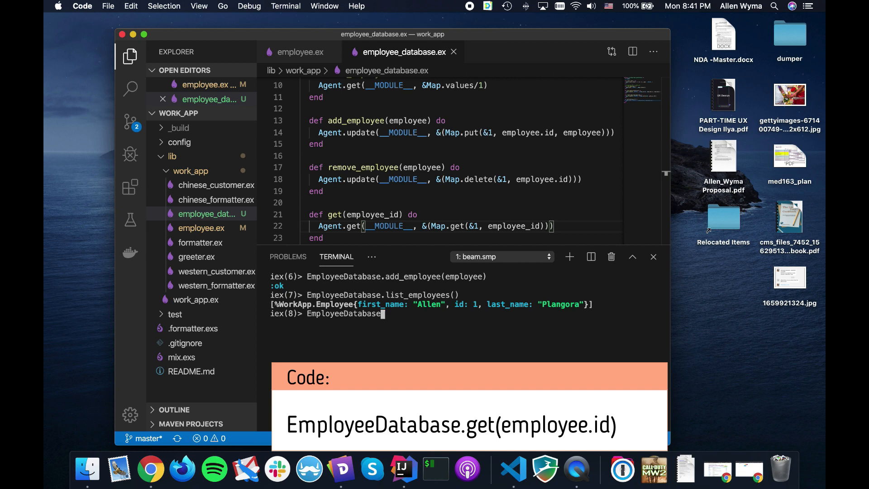
{"action": "type", "text": ".get("}
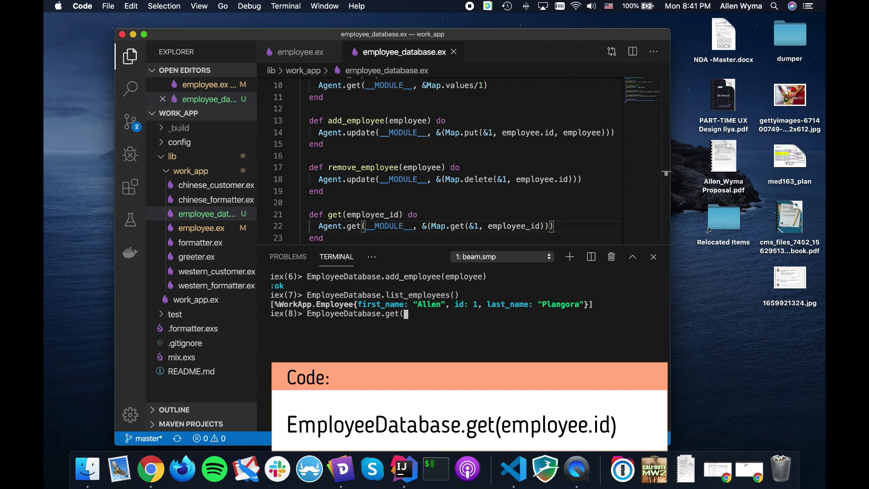
{"action": "type", "text": "employee.id"}
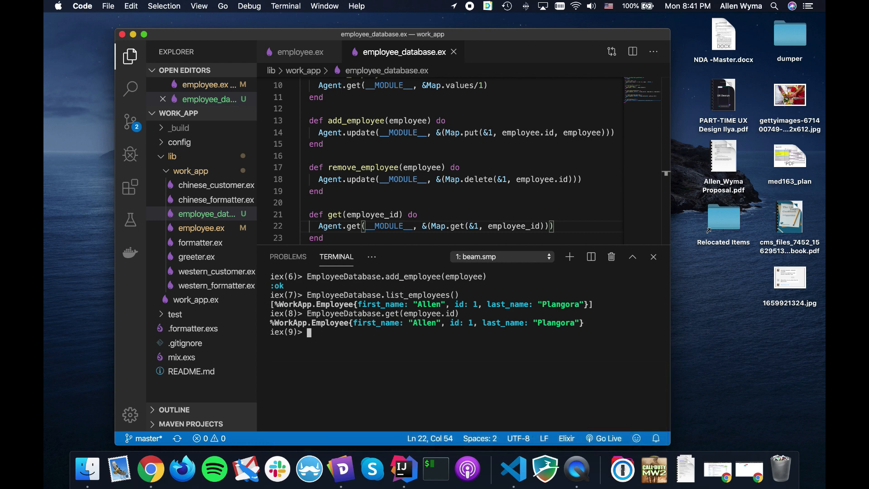
{"action": "type", "text": "EmployeeDatabase.get(emp"}
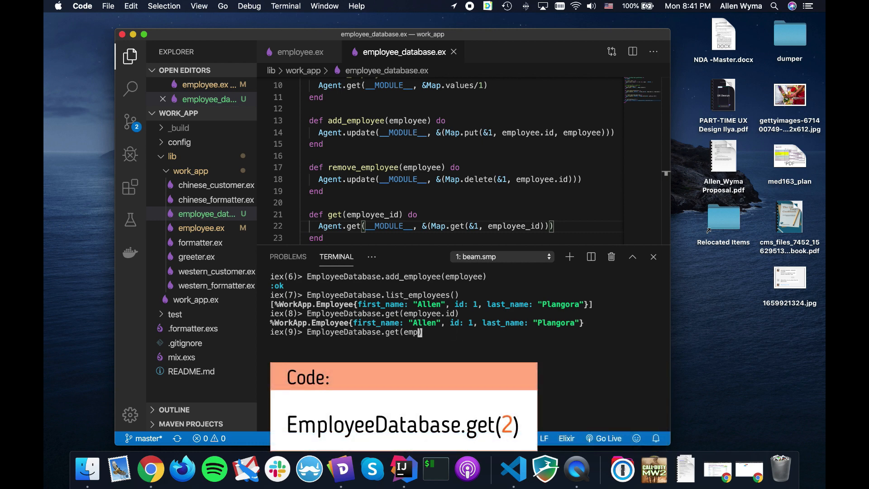
{"action": "key", "text": "Enter"}
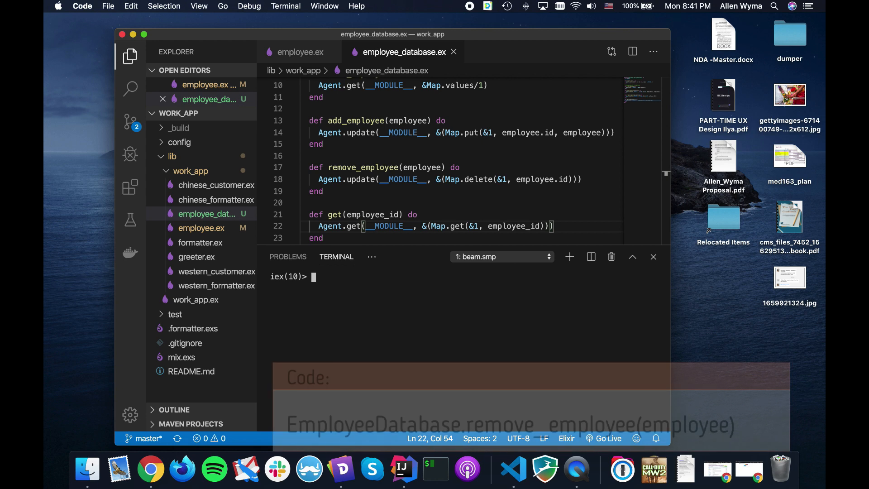
- Run EmployeeDatabase.remove_employee(employee), then verify list_employees() returns []
{"action": "type", "text": "Employee"}
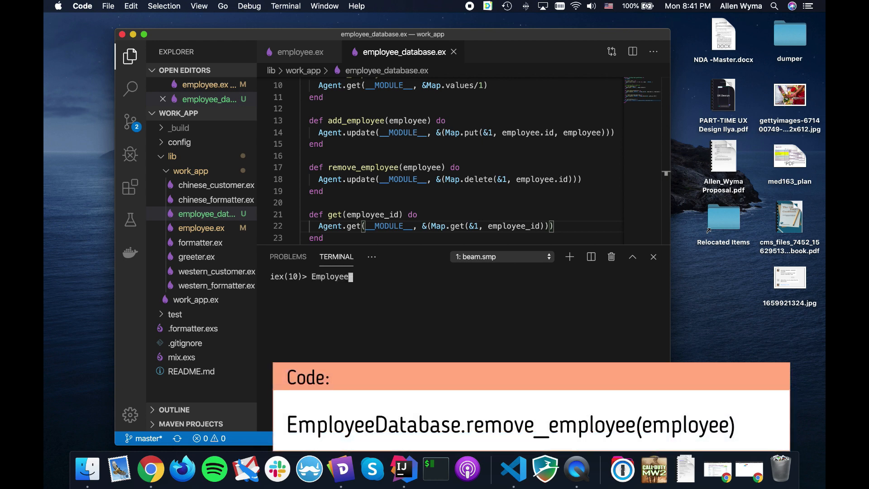
{"action": "type", "text": "Database.remove_employee"}
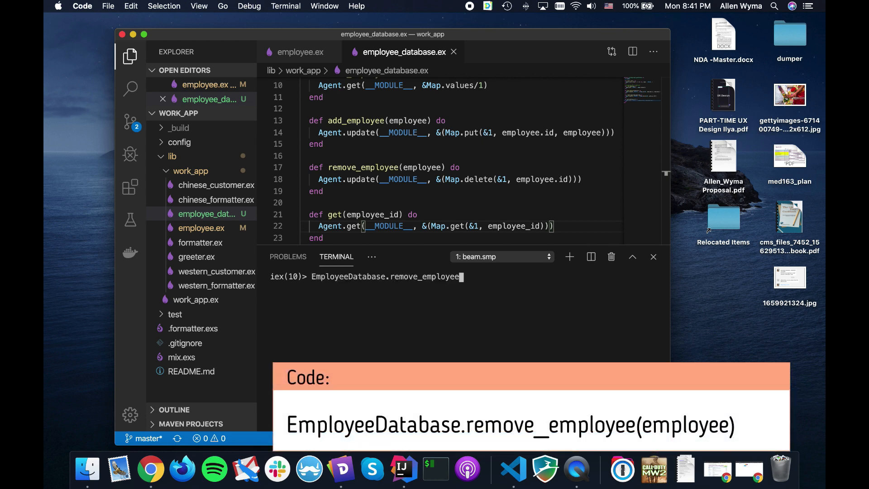
{"action": "type", "text": "(employee"}
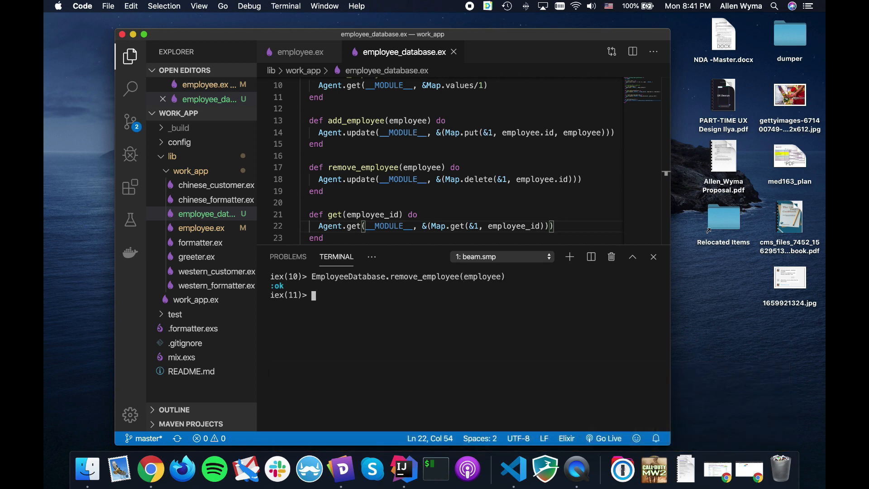
{"action": "type", "text": "EmployeeD"}
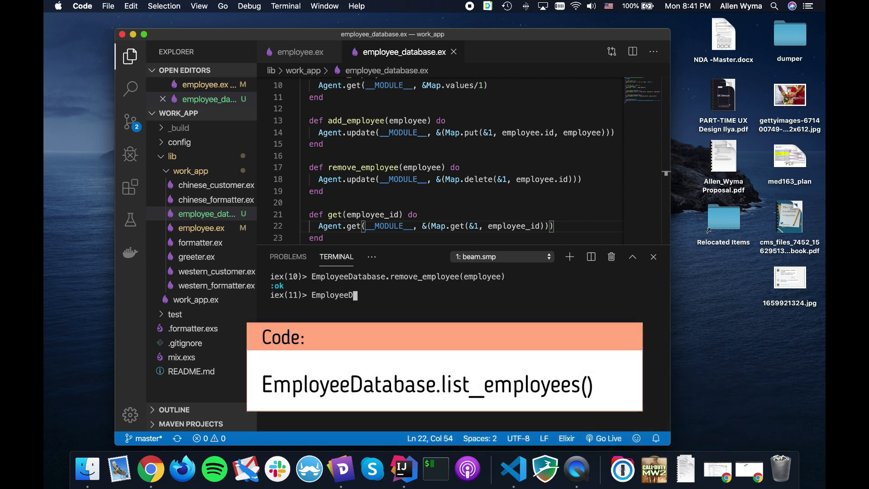
{"action": "type", "text": "atabase.list_"}
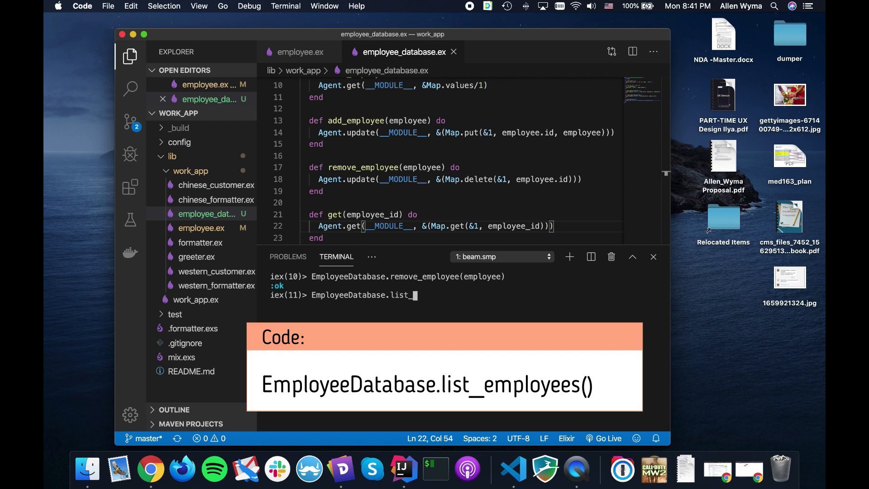
{"action": "key", "text": "Return"}
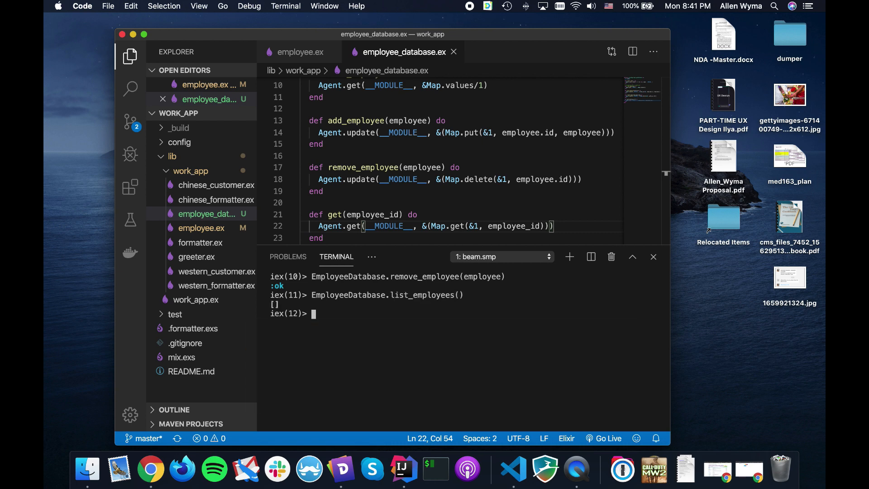